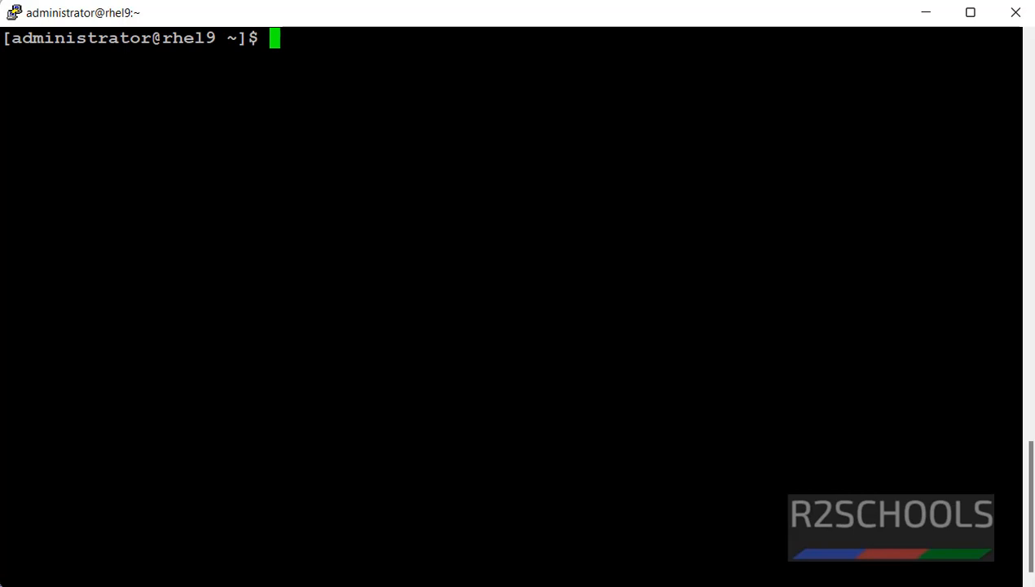
- Display /etc/os-release with more to check the RHEL version
text(more /)
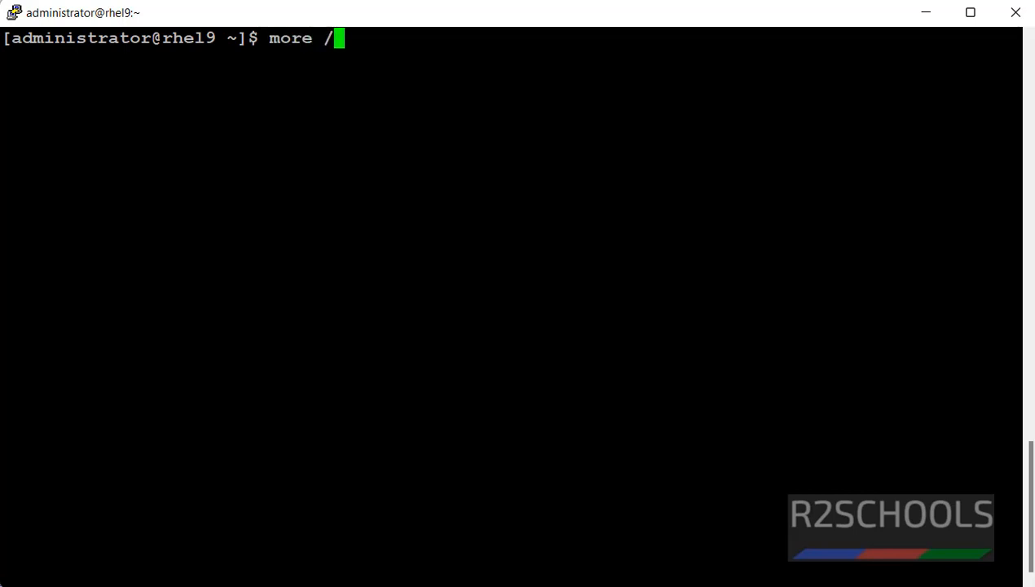
text(etc/os)
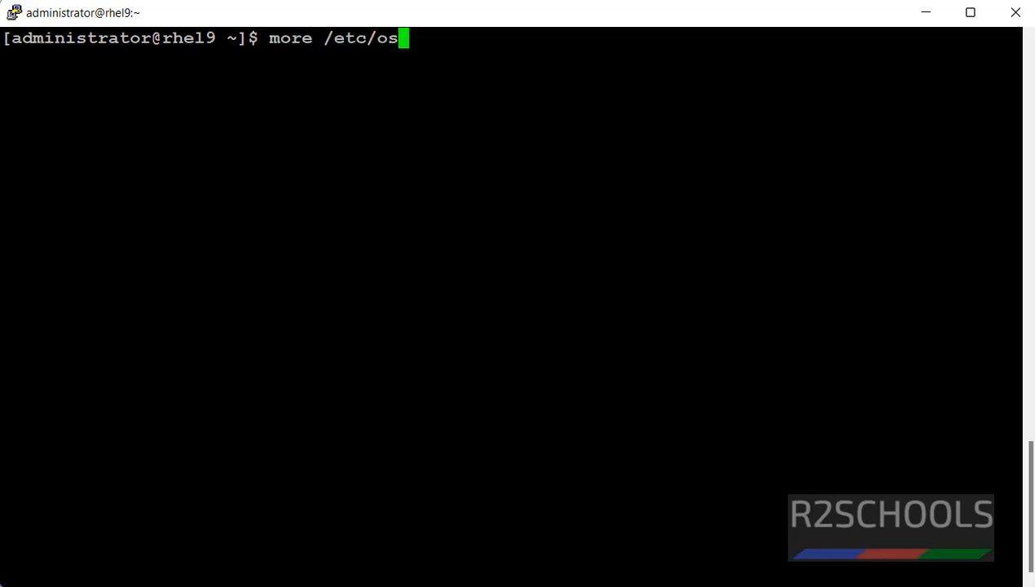
text(-rele)
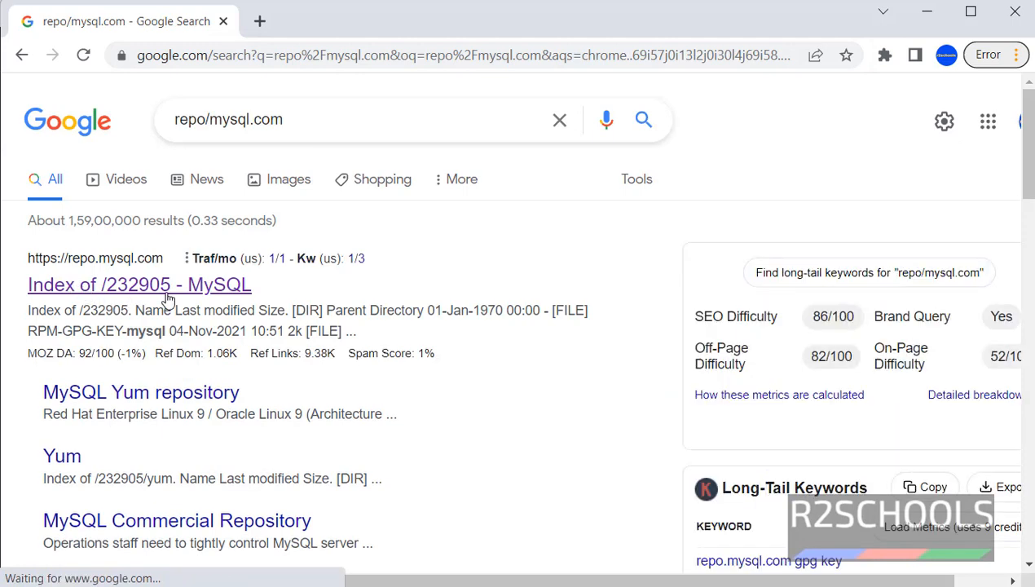
mouse_move(140, 391)
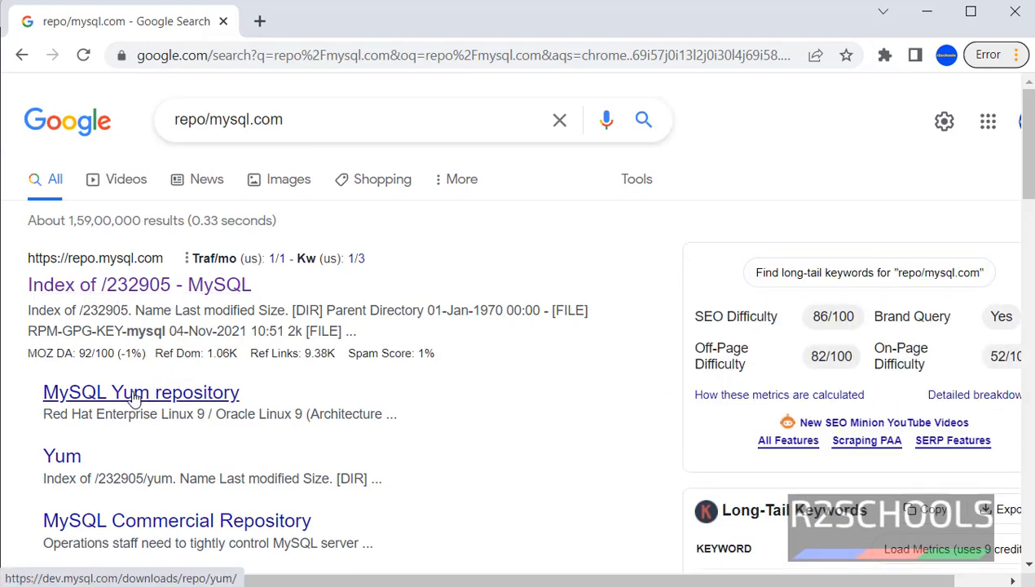
mouse_move(195, 406)
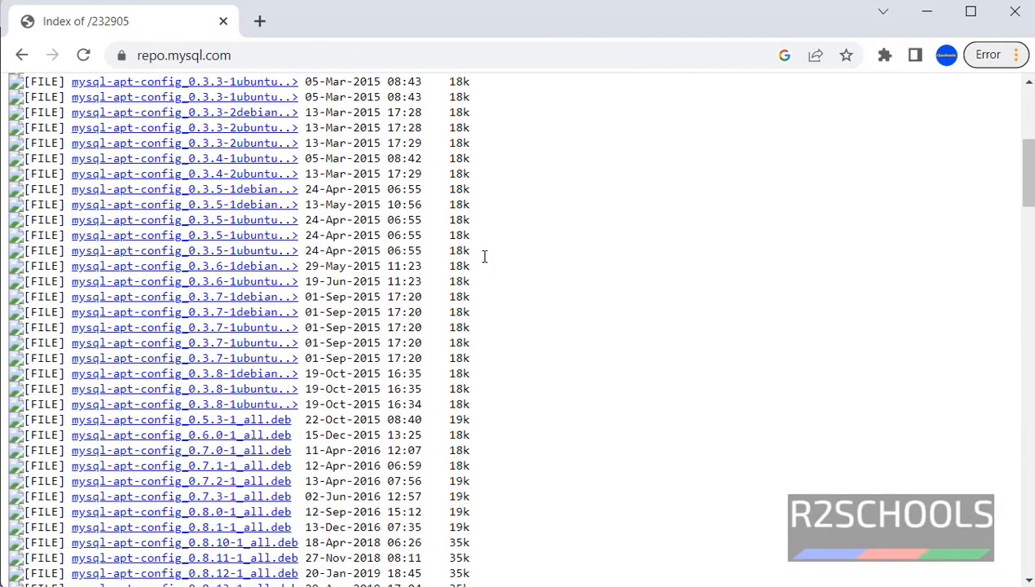
- Scroll the repo.mysql.com index to mysql80-community-release-el9 and copy its link address
scroll(down, 3)
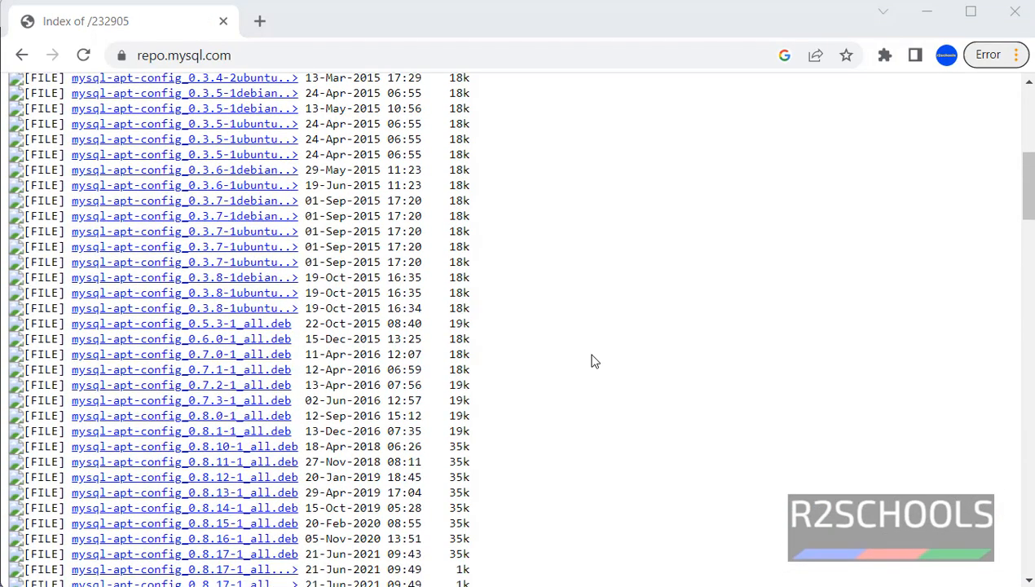
scroll(up, 3)
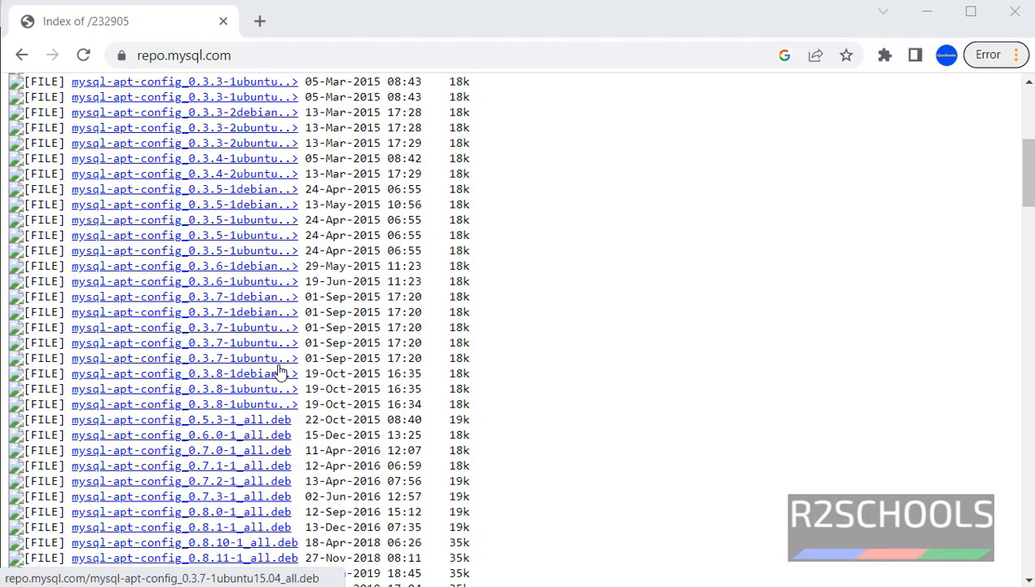
scroll(down, 3)
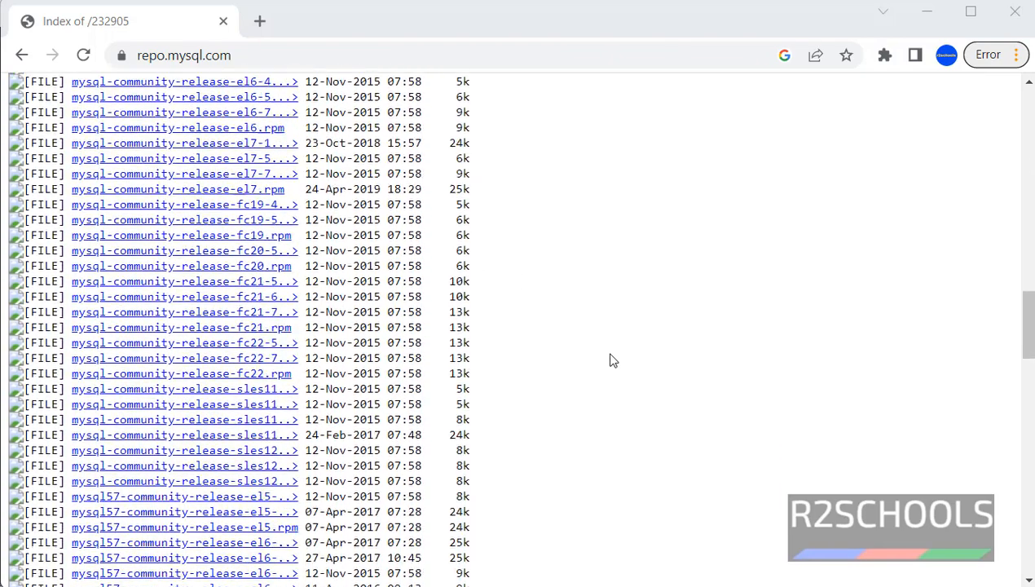
scroll(up, 3)
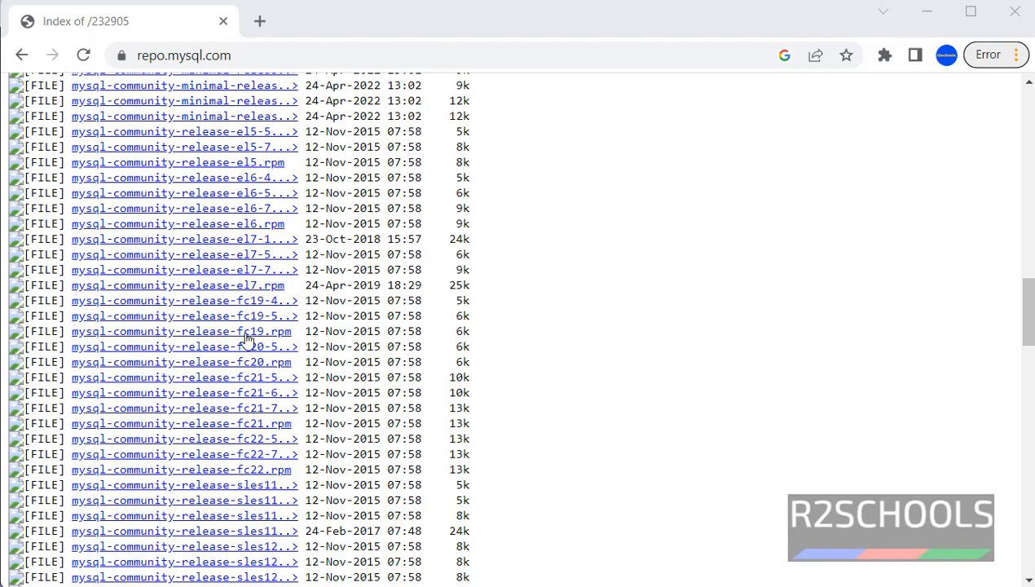
scroll(down, 3)
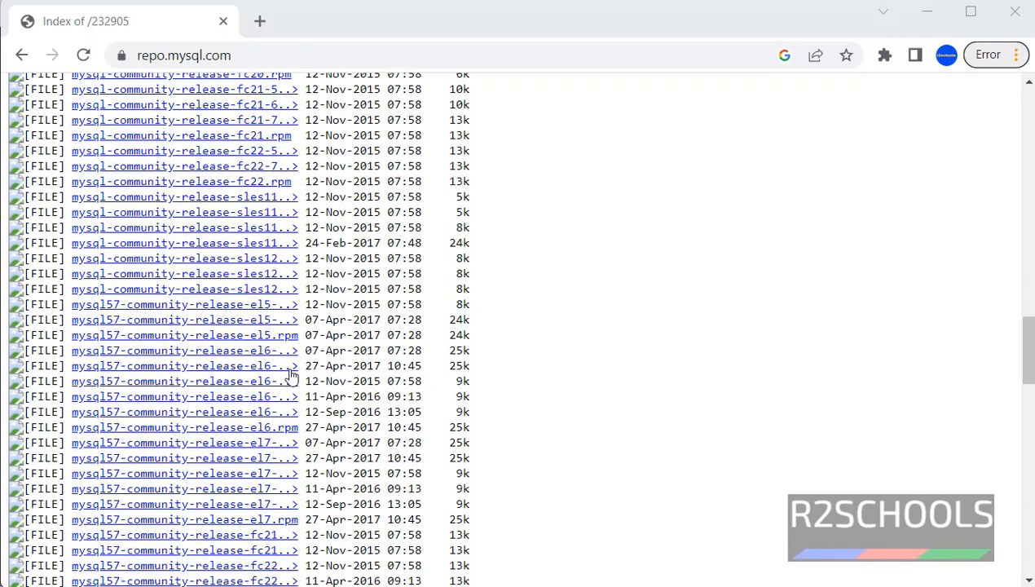
scroll(down, 3)
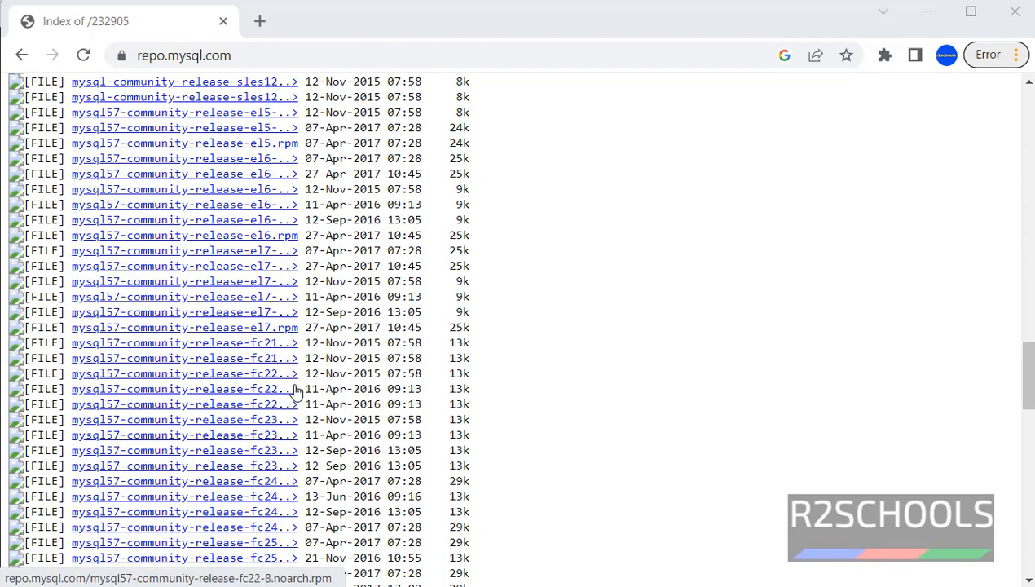
scroll(down, 3)
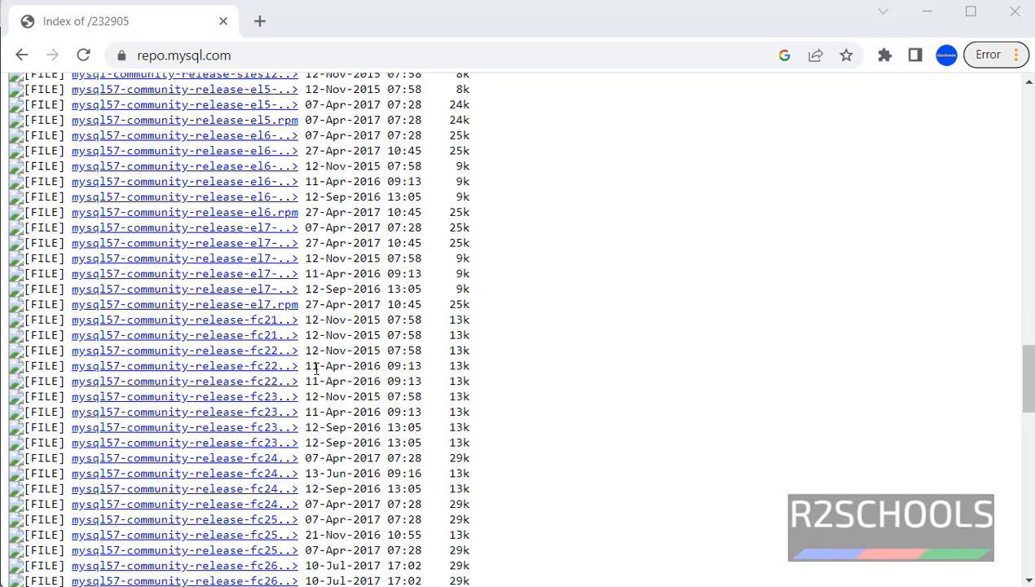
scroll(down, 3)
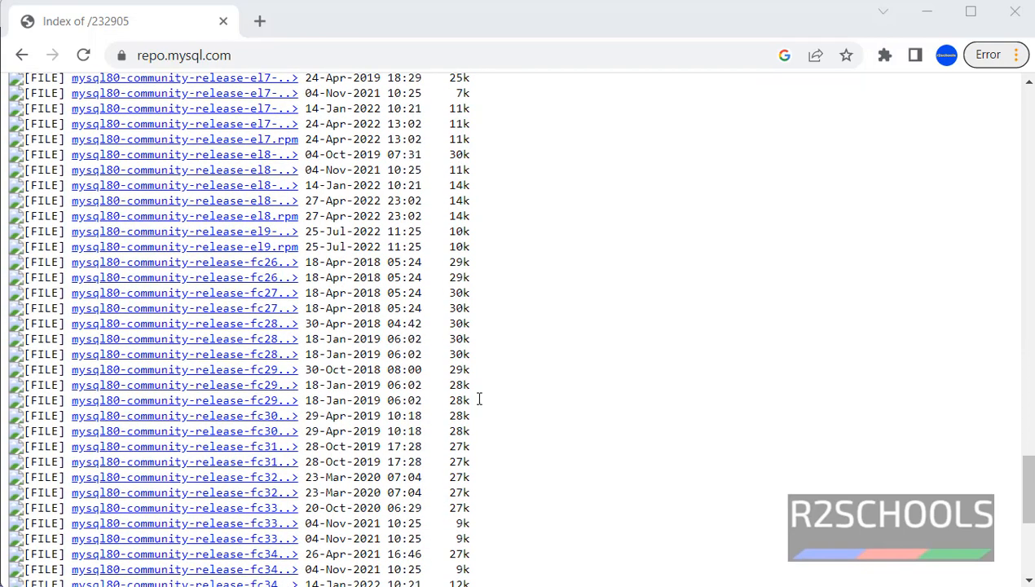
mouse_move(236, 240)
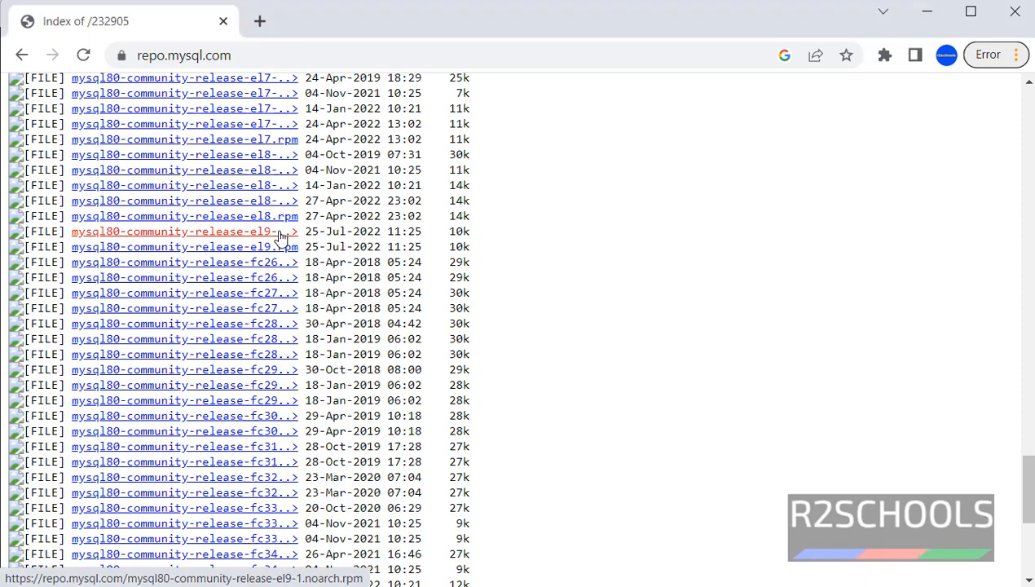
right_click(183, 232)
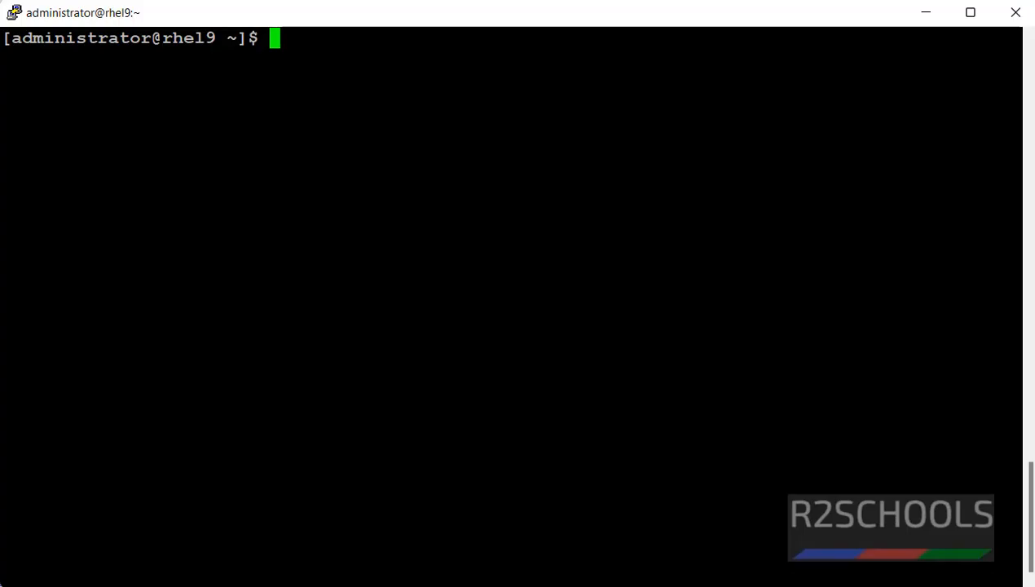
- Download mysql80-community-release-el9-1.noarch.rpm with wget and list the directory
text(wget)
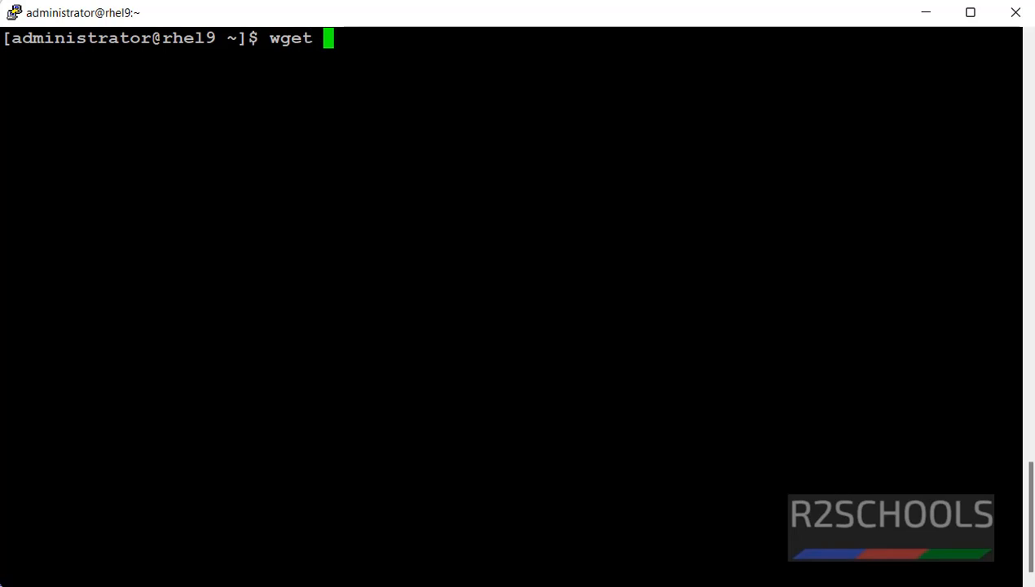
text(https://repo.mysql.com/mysql80-community-release-el9-1.noarch.rpm)
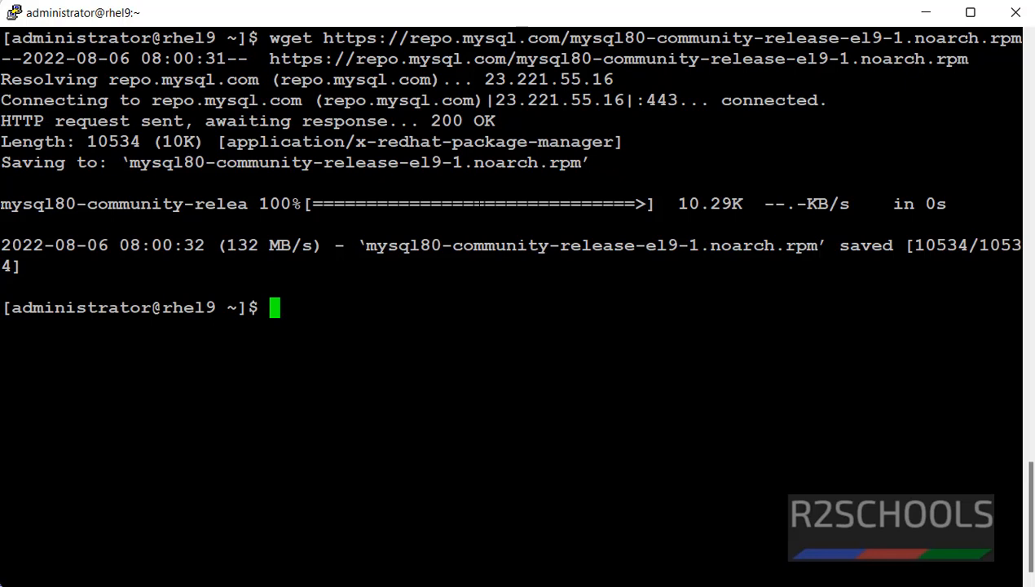
text(ls)
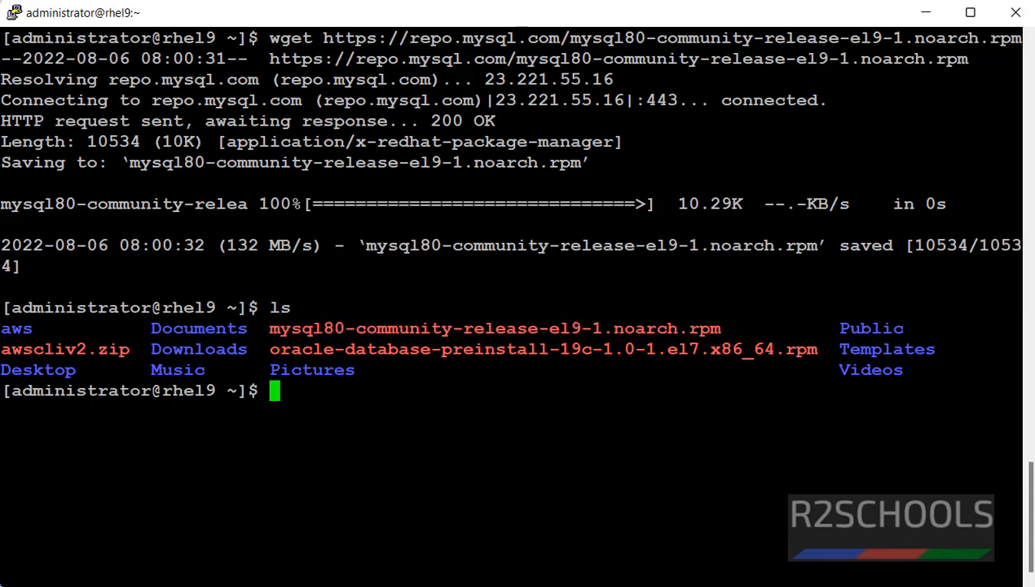
- Install mysql80-community-release-el9-1.noarch.rpm with sudo dnf localinstall, answering Y
text(sudo)
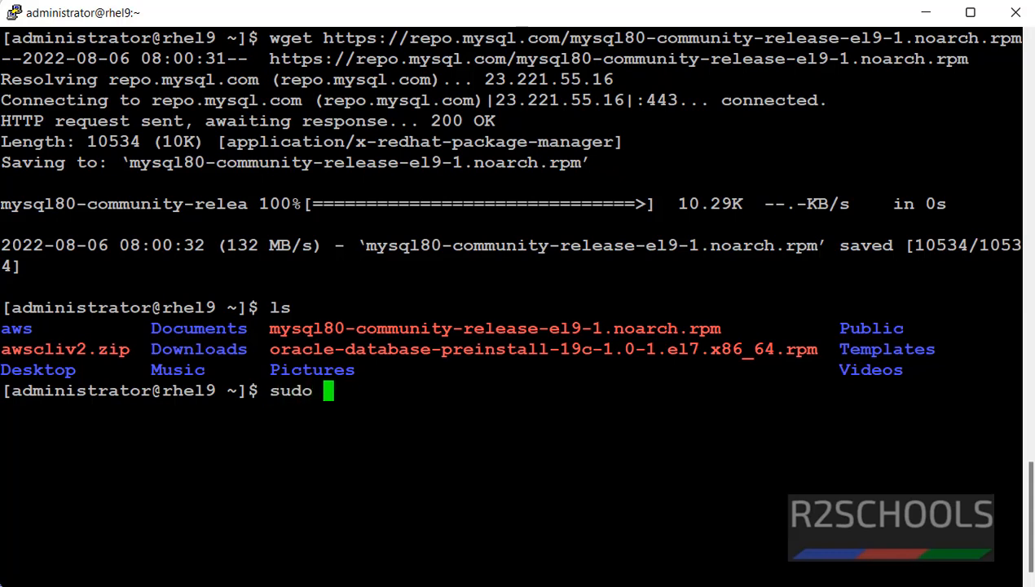
text(dnf lo)
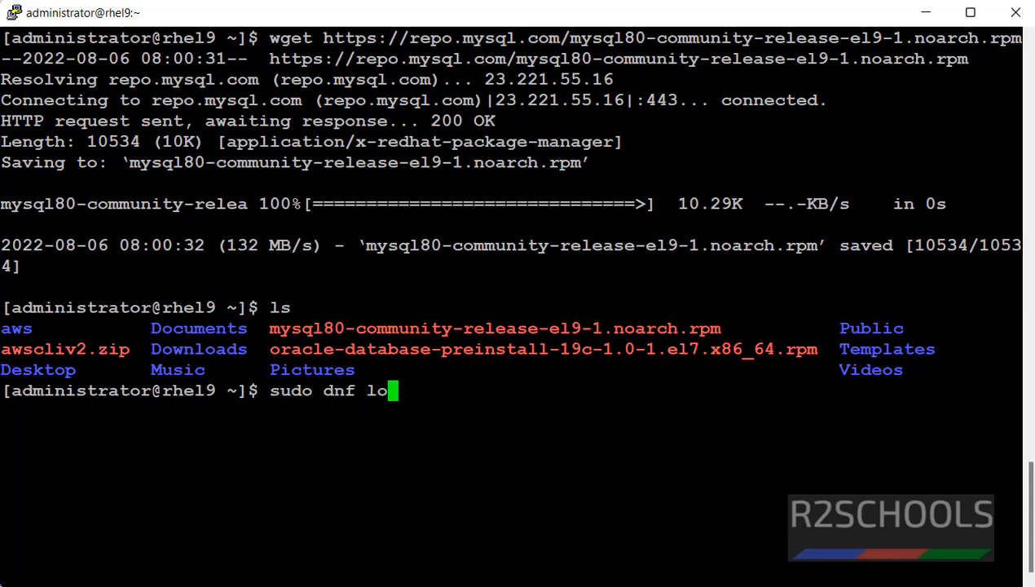
text(calinstall)
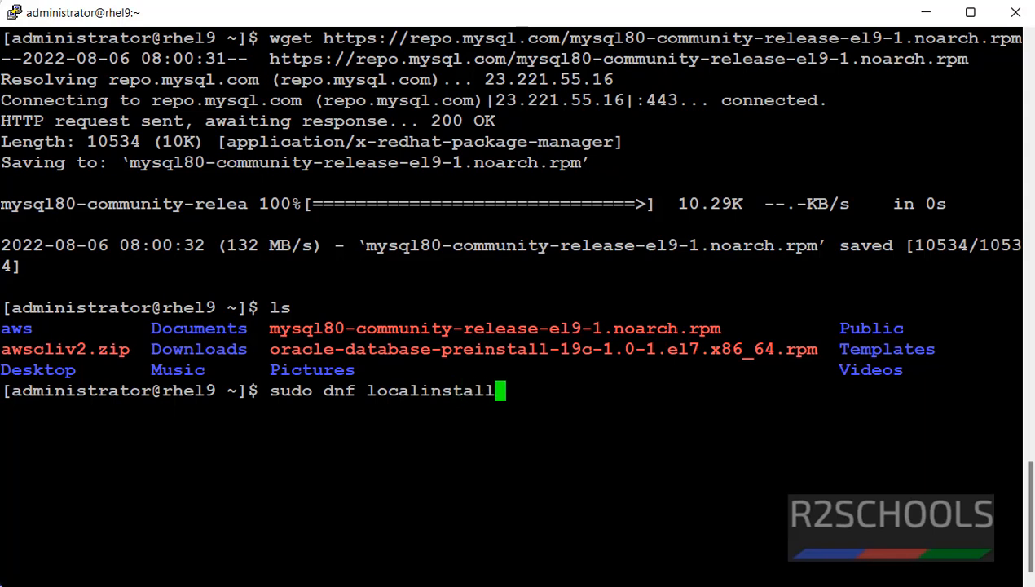
text(" ")
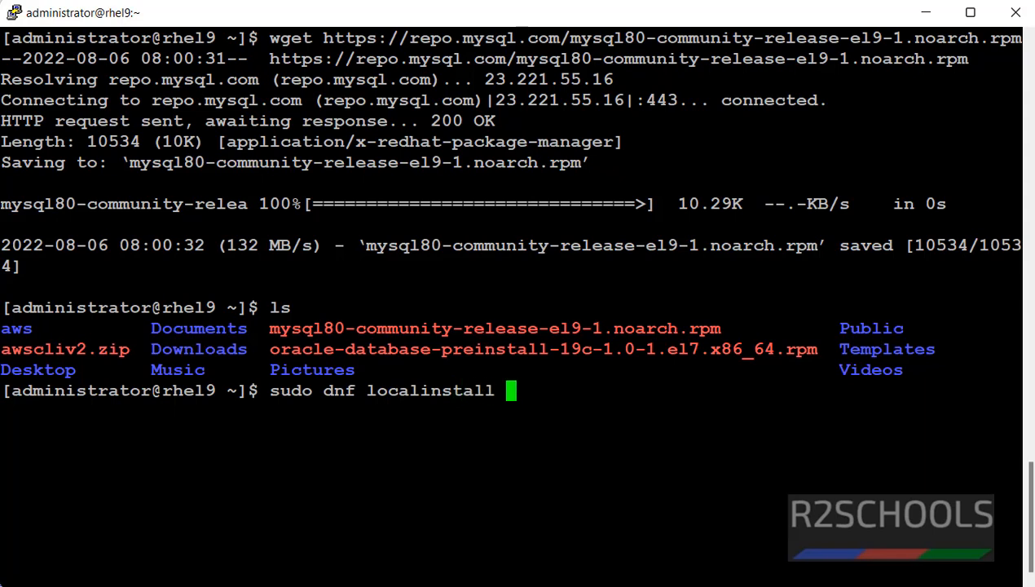
double_click(496, 328)
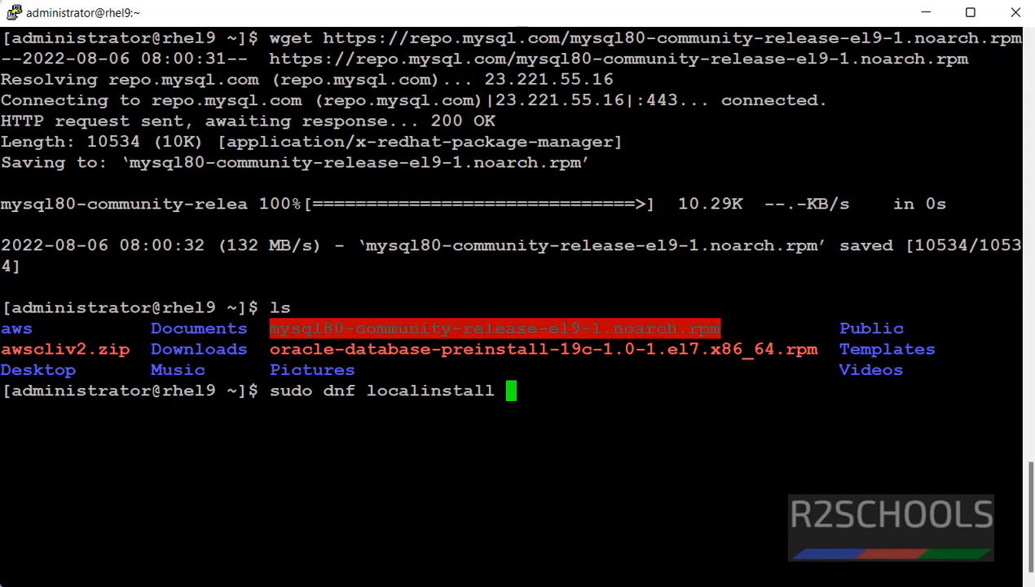
text(mysql80-community-release-el9-1.noarch.rpm)
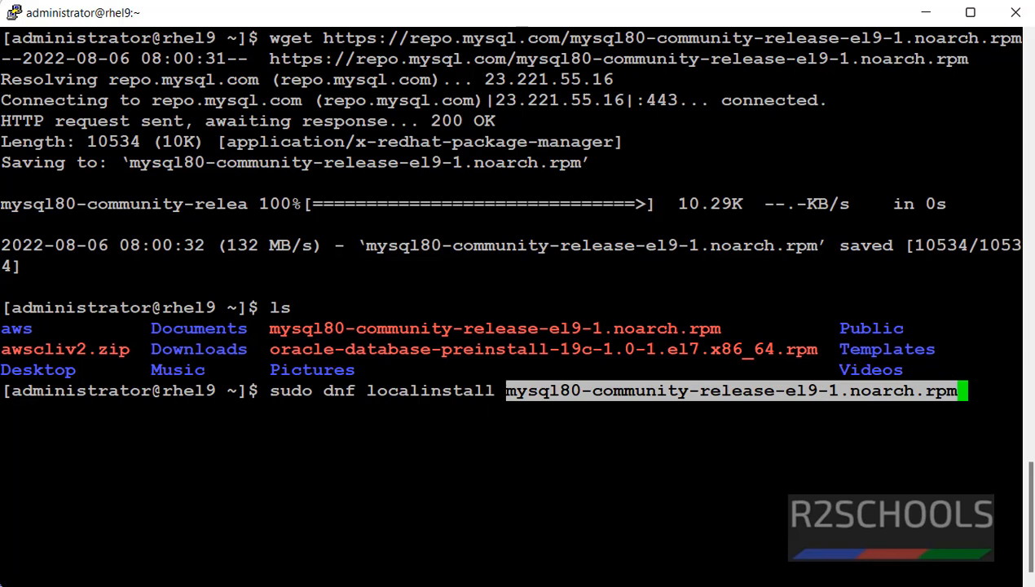
key(Return)
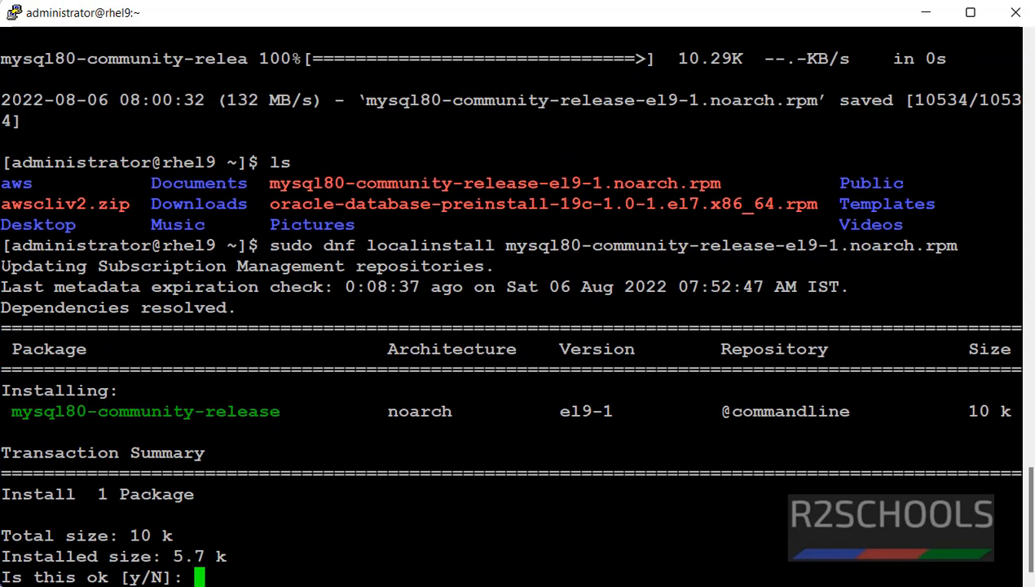
text(Y)
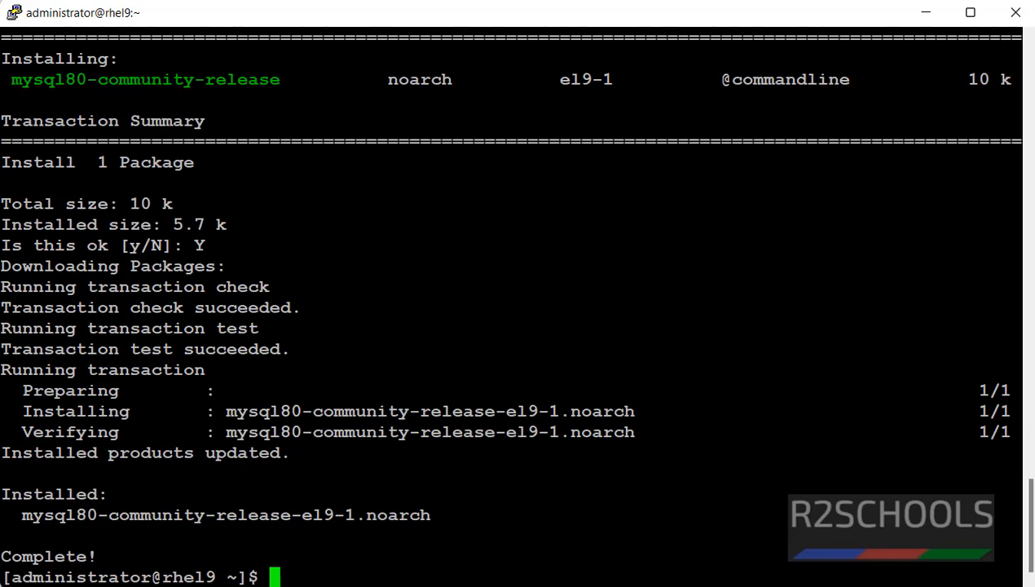
- Enter dnf repolist enabled | grep "mysql.*-community.*" without its closing quote
text(dnf)
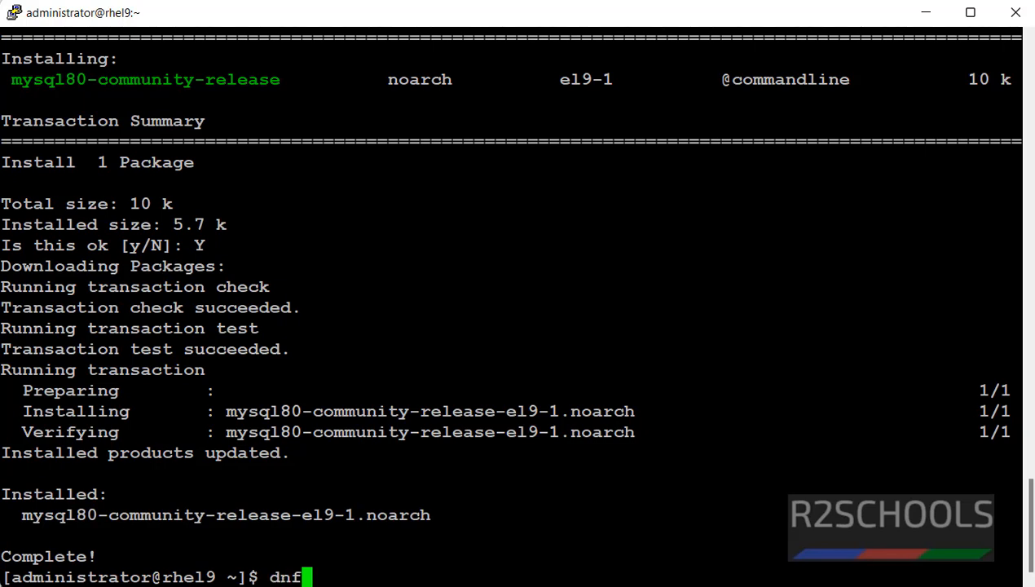
text(repo)
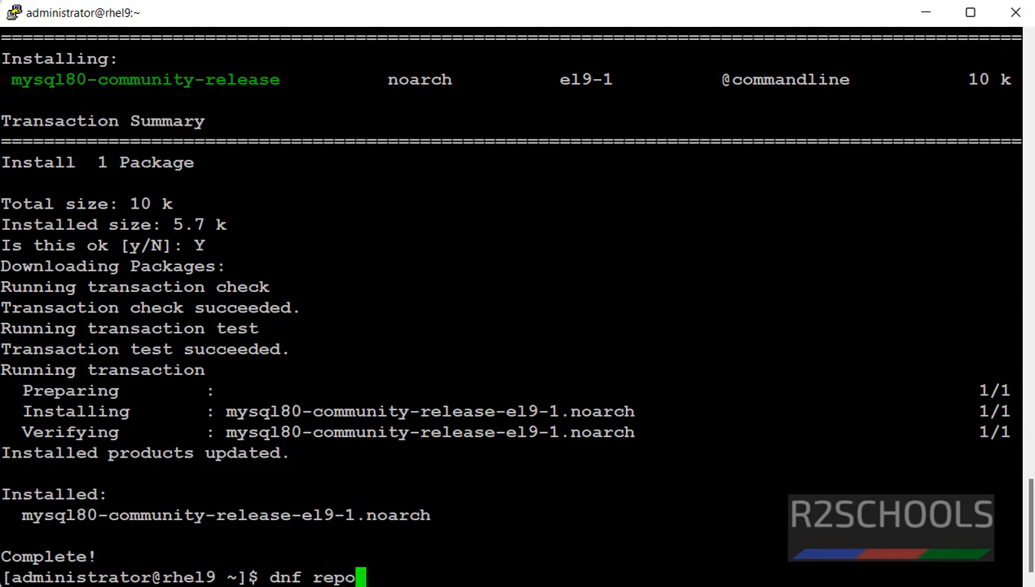
text(list)
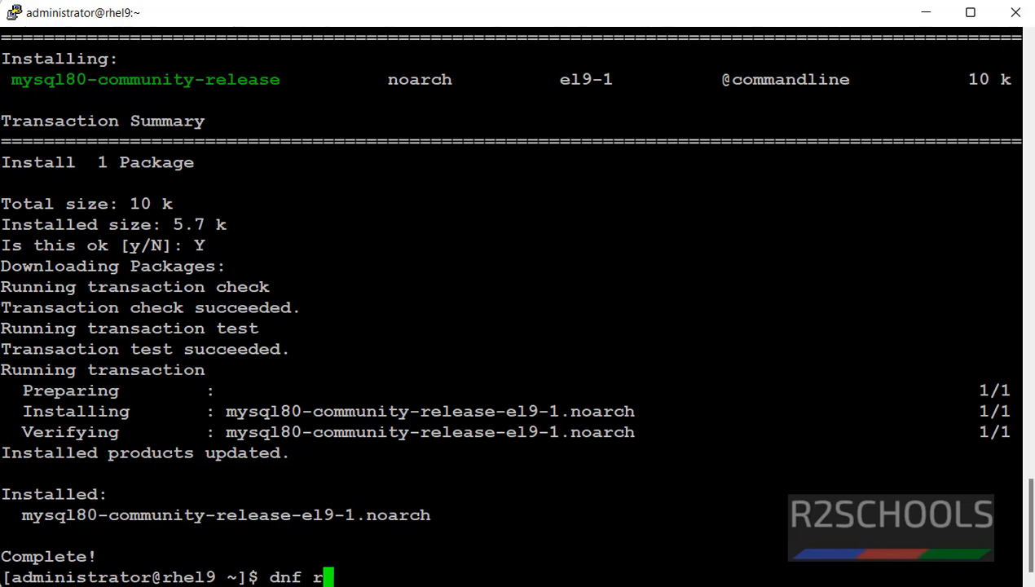
text(epo)
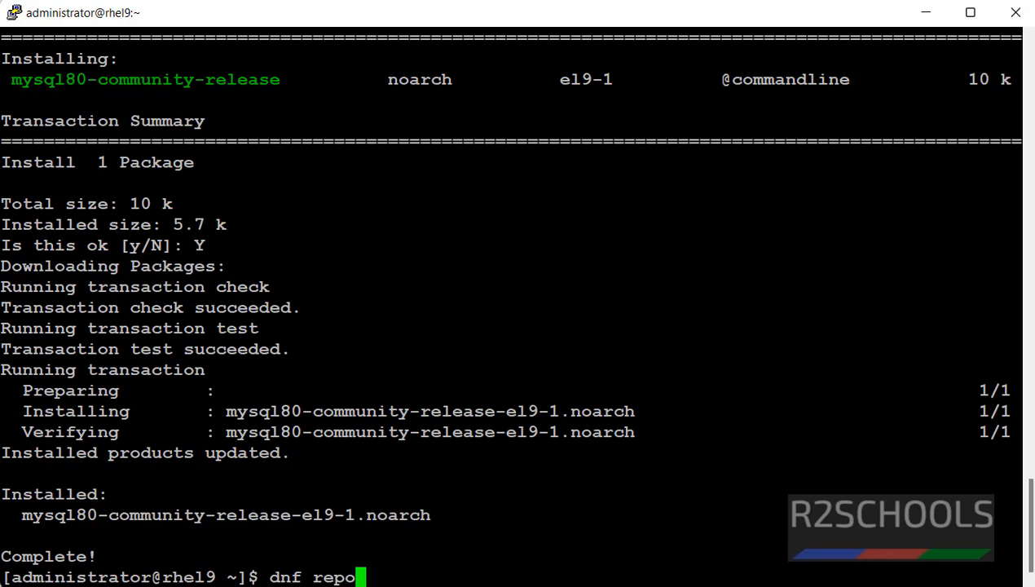
text(list)
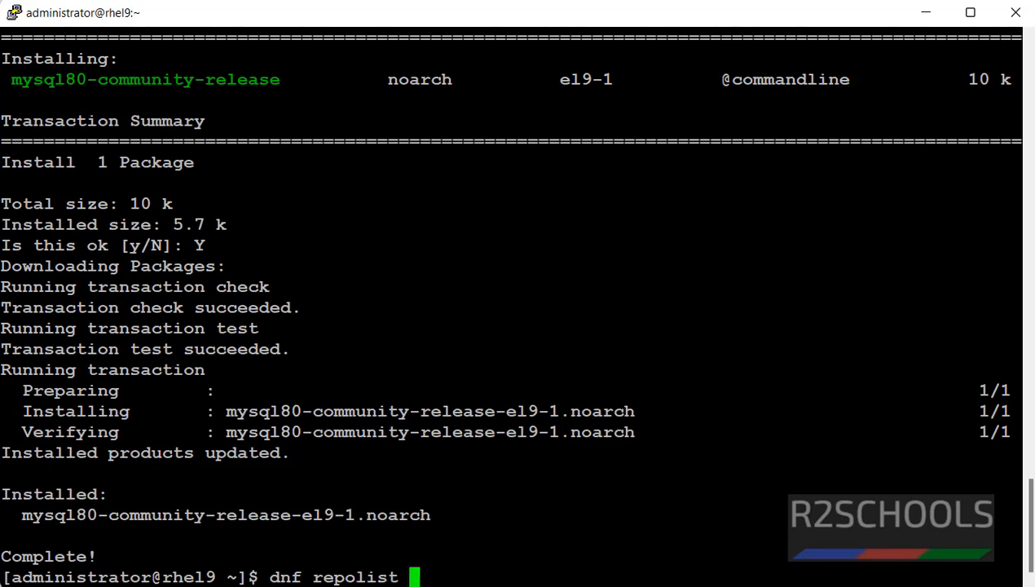
text(enabled)
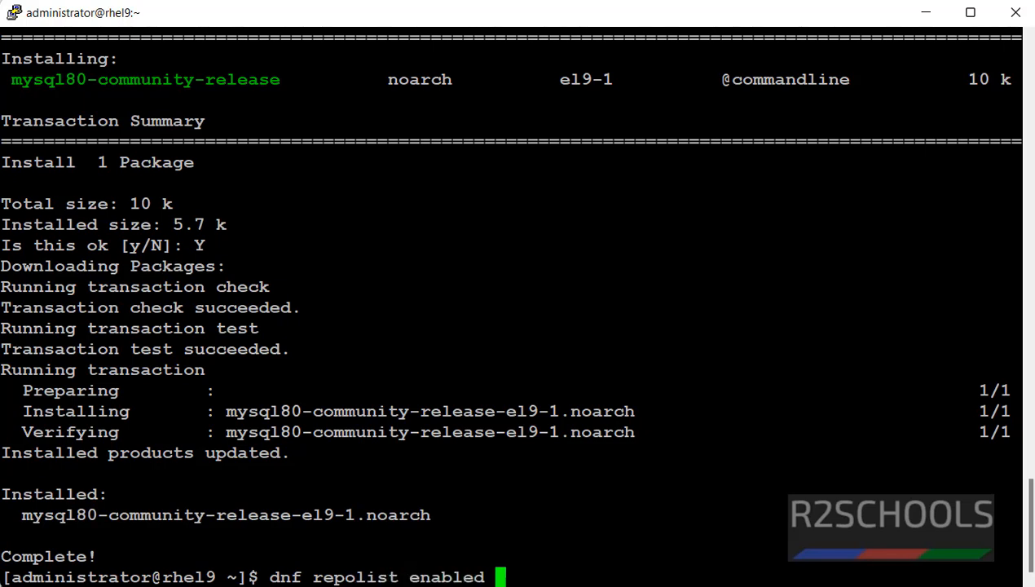
text(|)
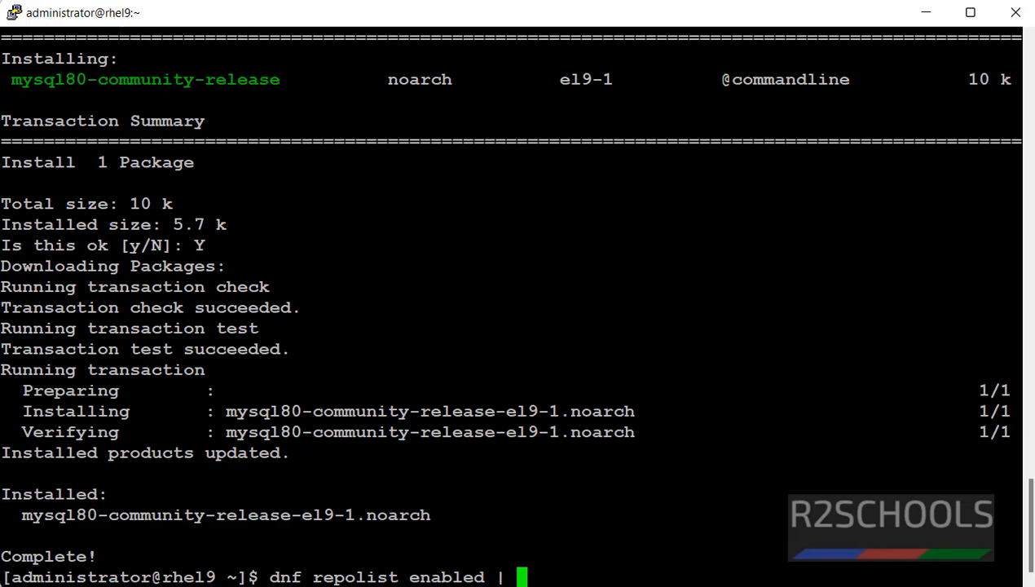
text(grep ")
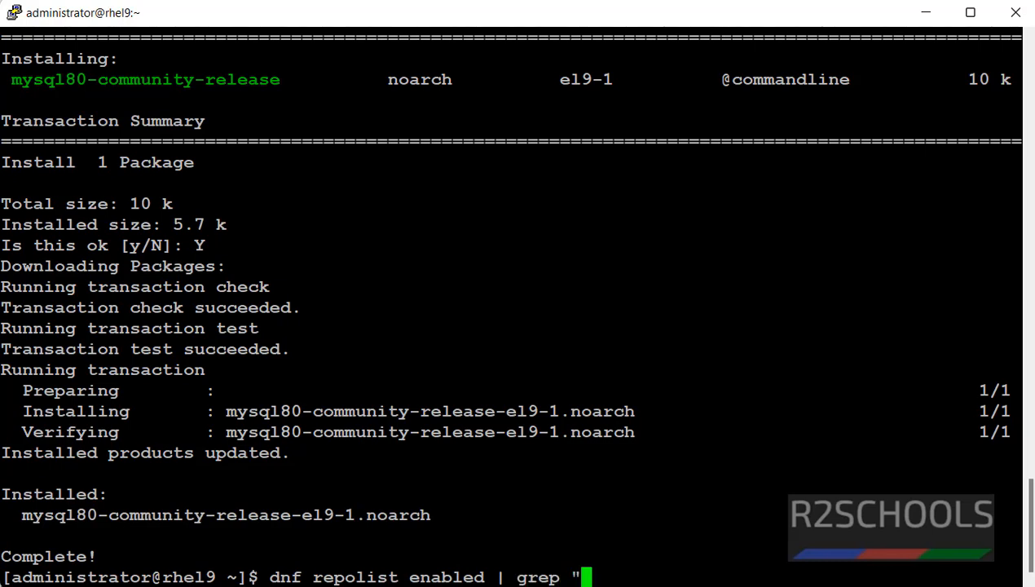
text(mysql)
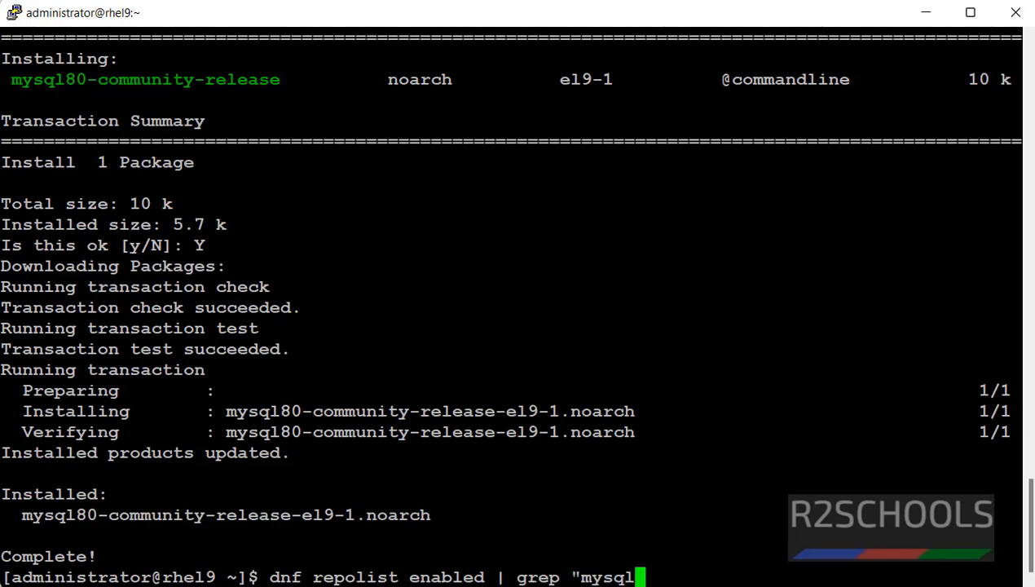
text(.)
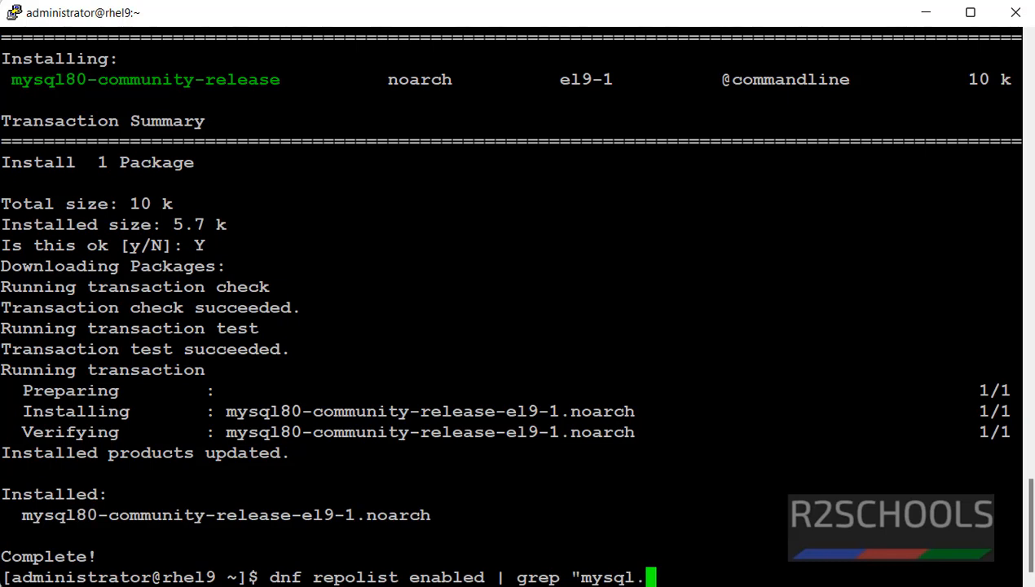
text(*)
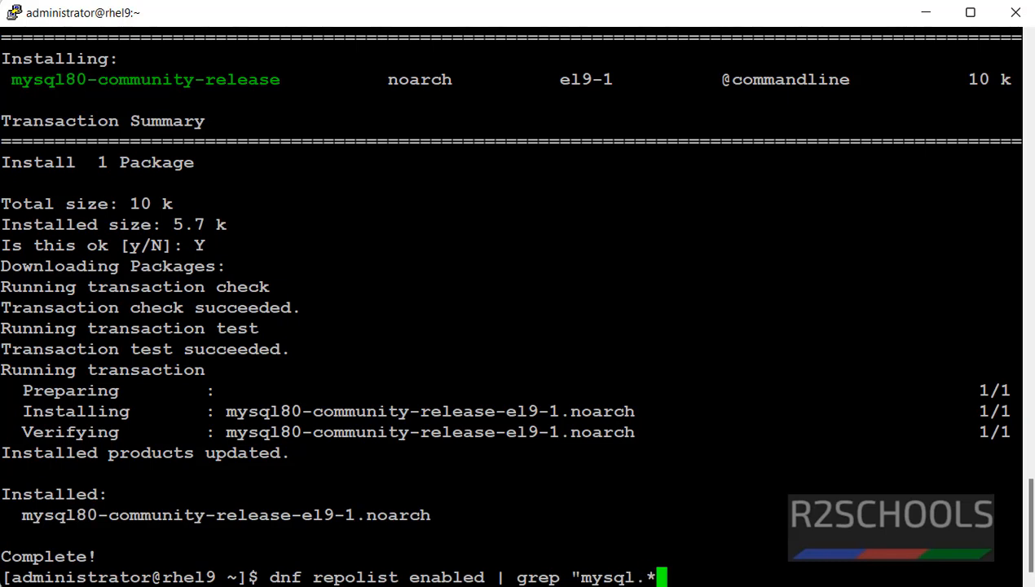
text(-communi)
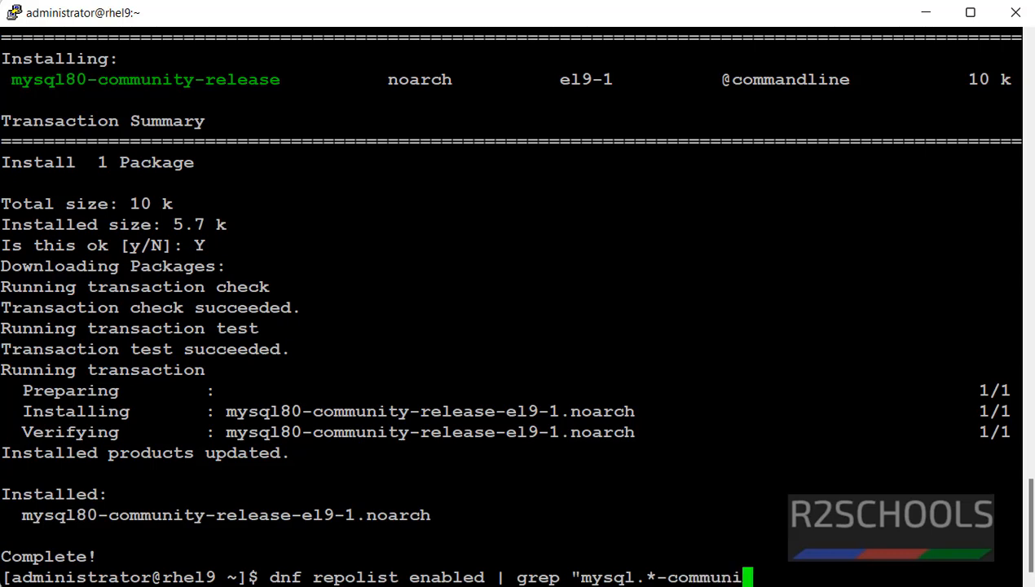
text(ty)
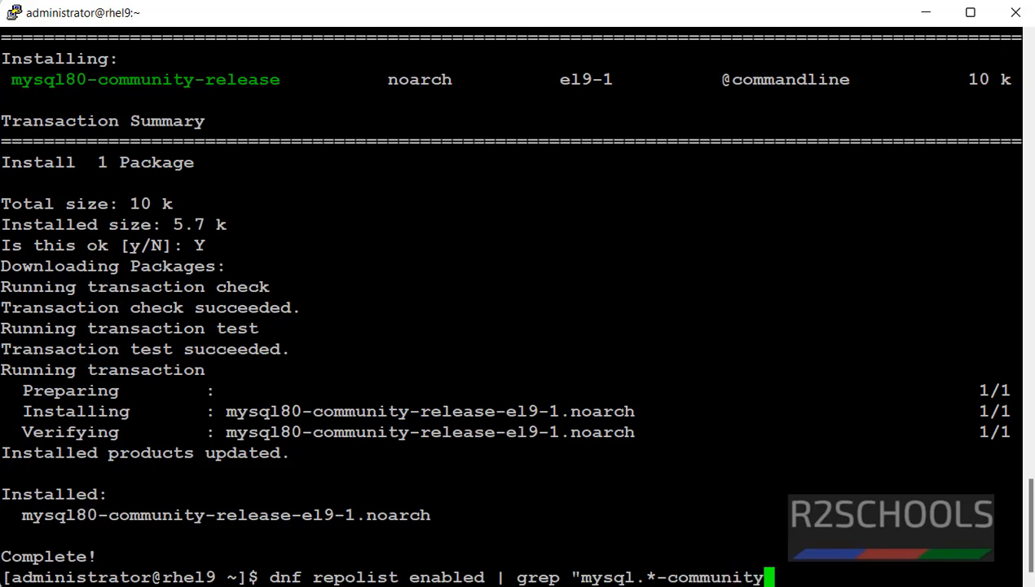
text(.)
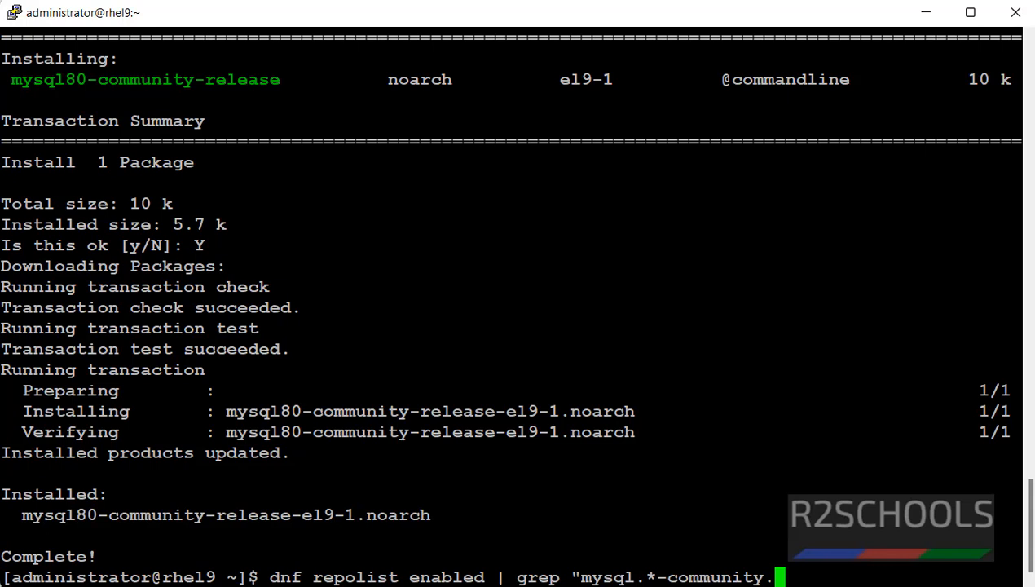
text(*)
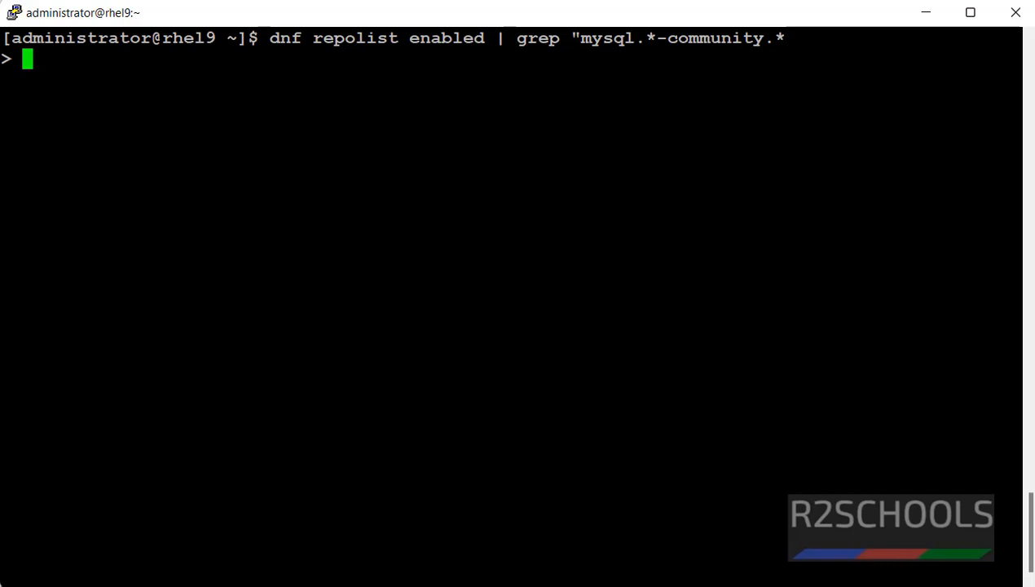
- Abort the unterminated command with Ctrl+C and rerun the repolist query
key(ctrl+c)
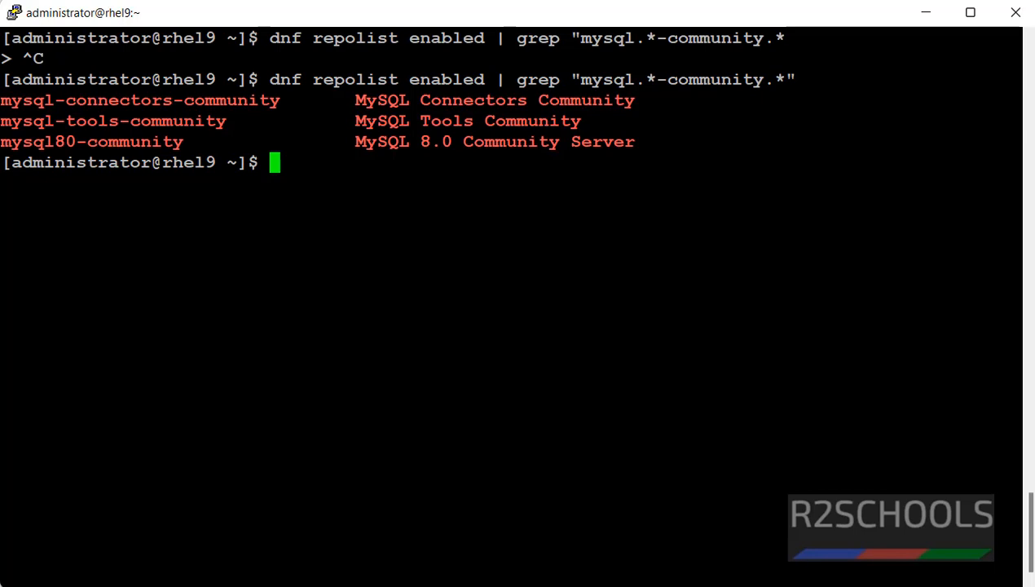
text(dnf)
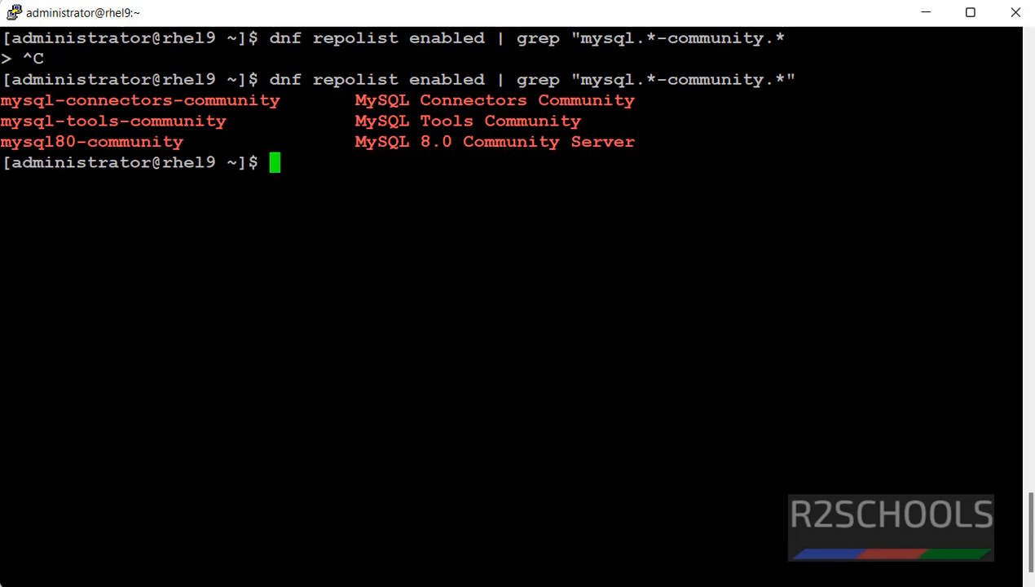
- Install mysql-community-server with sudo dnf install, confirming with Y
text(sudo)
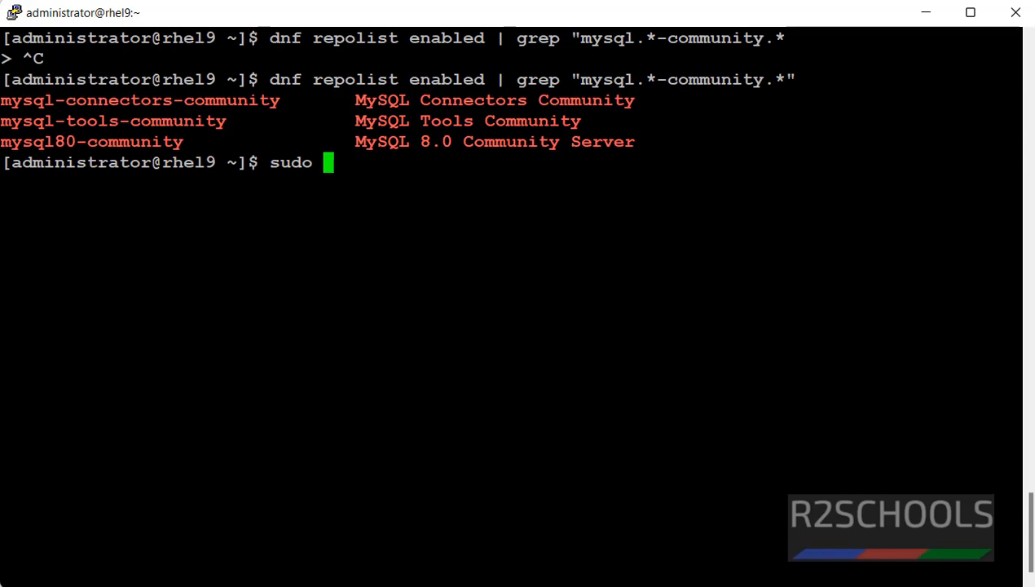
text(dnf)
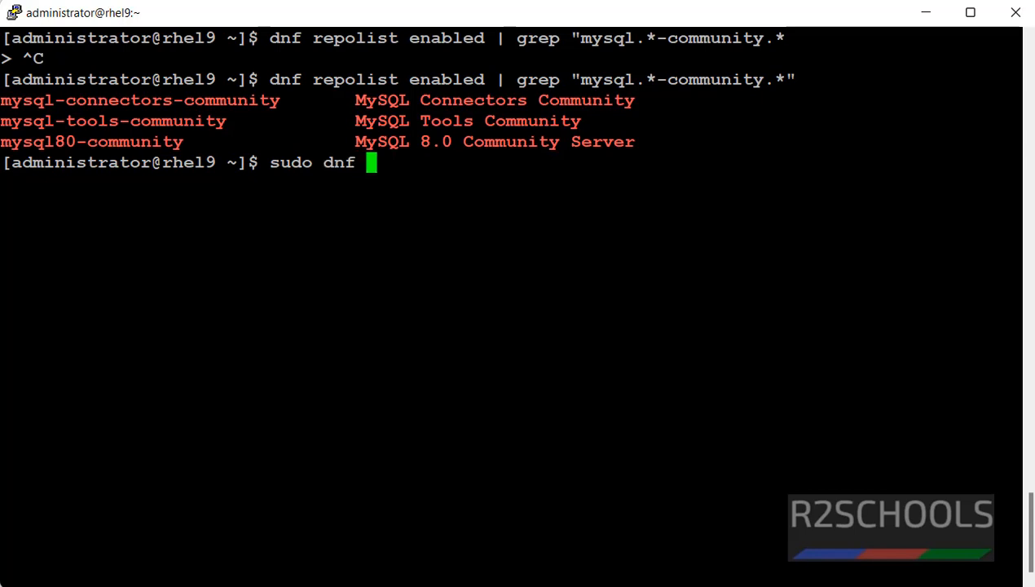
text(install)
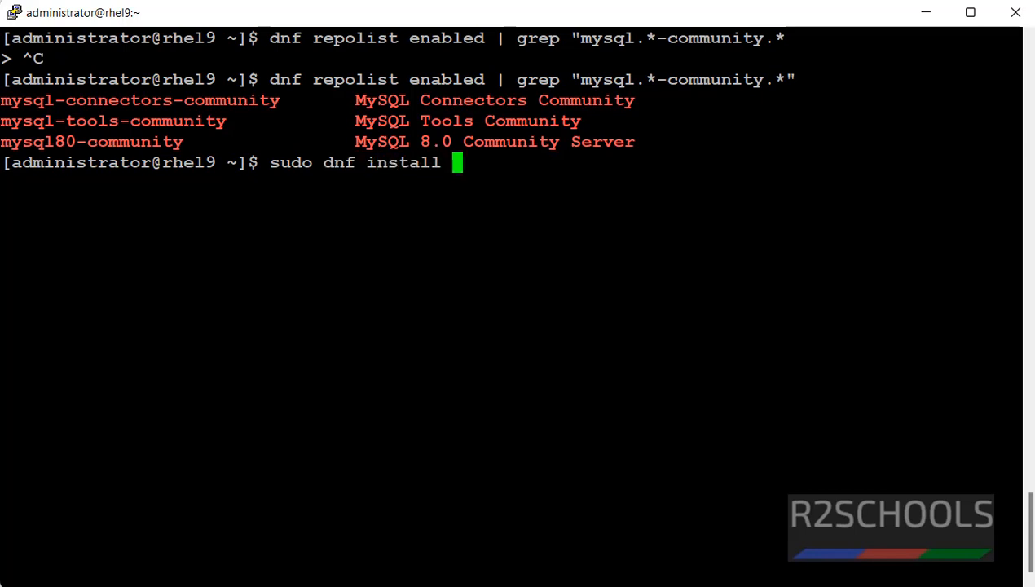
text(mysql-)
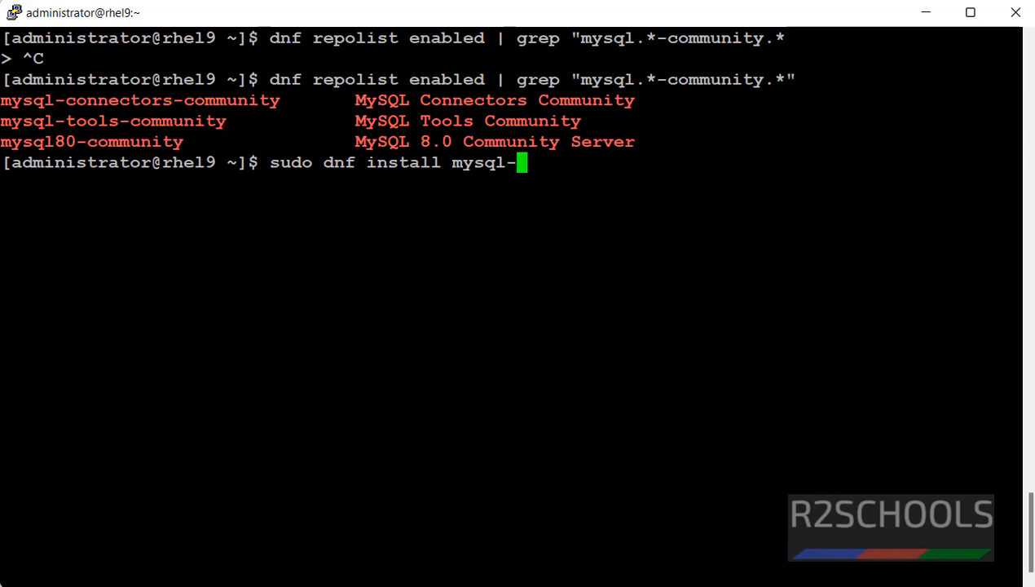
text(community)
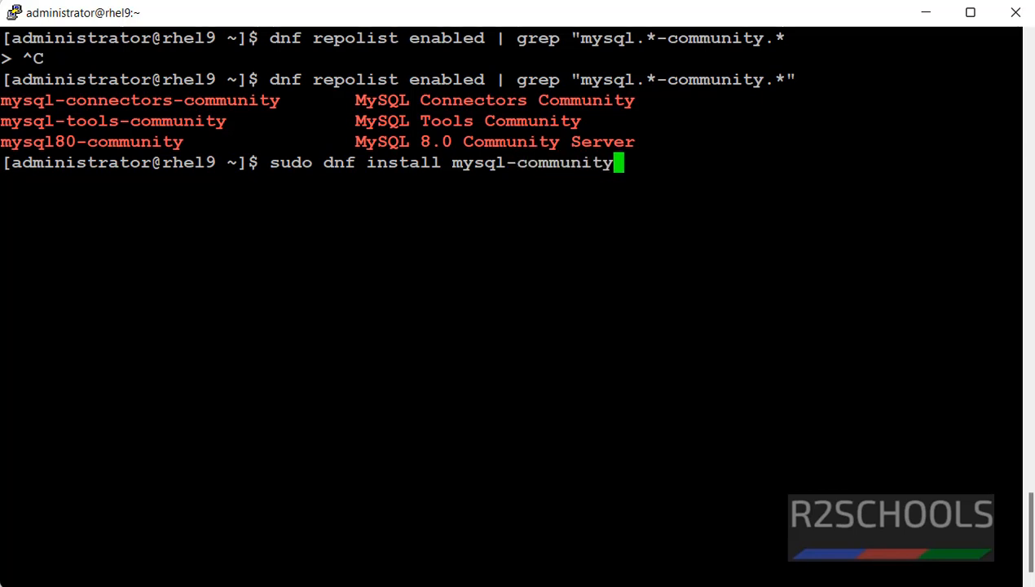
text(-server)
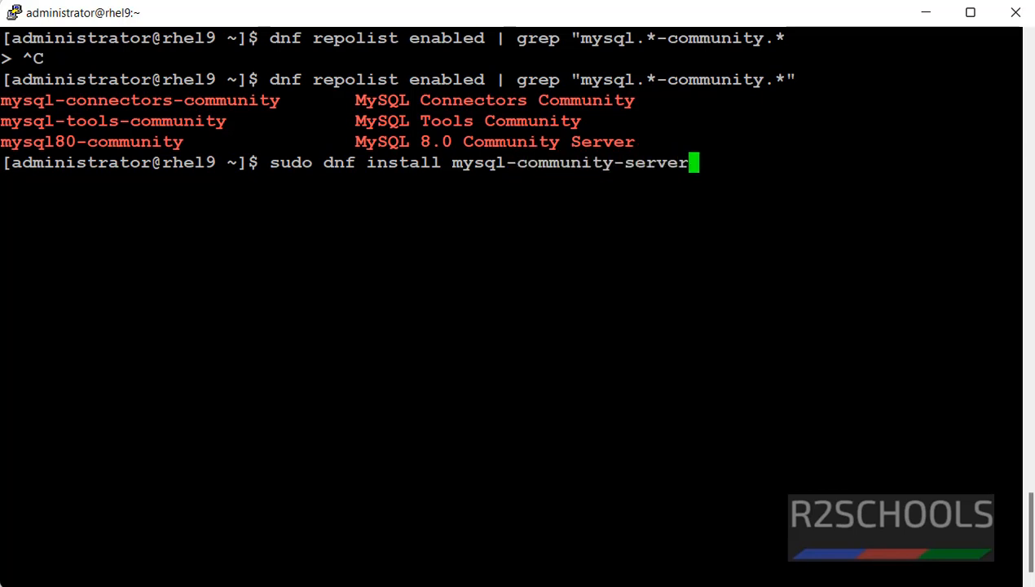
key(Return)
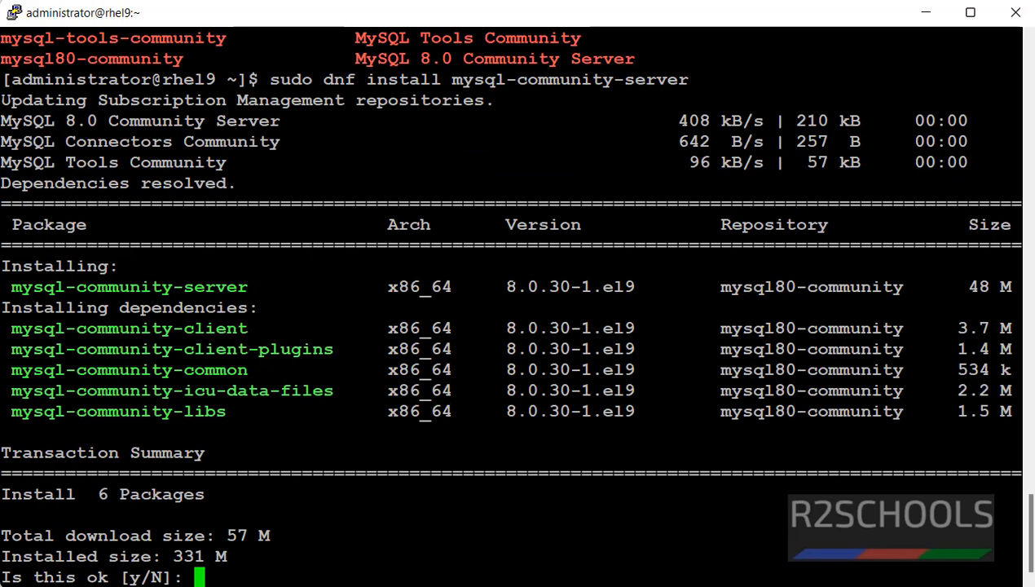
double_click(570, 287)
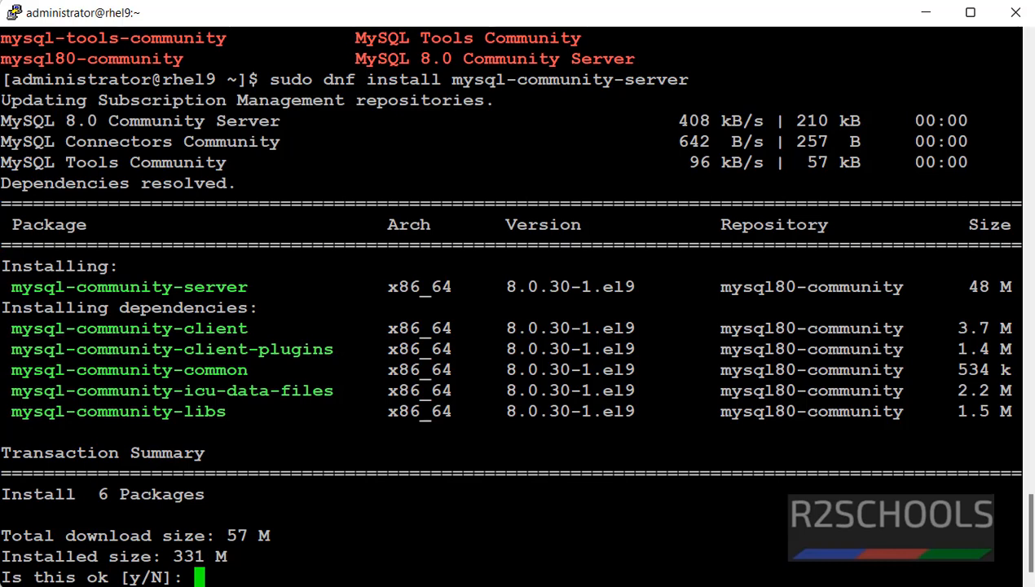
text(Y)
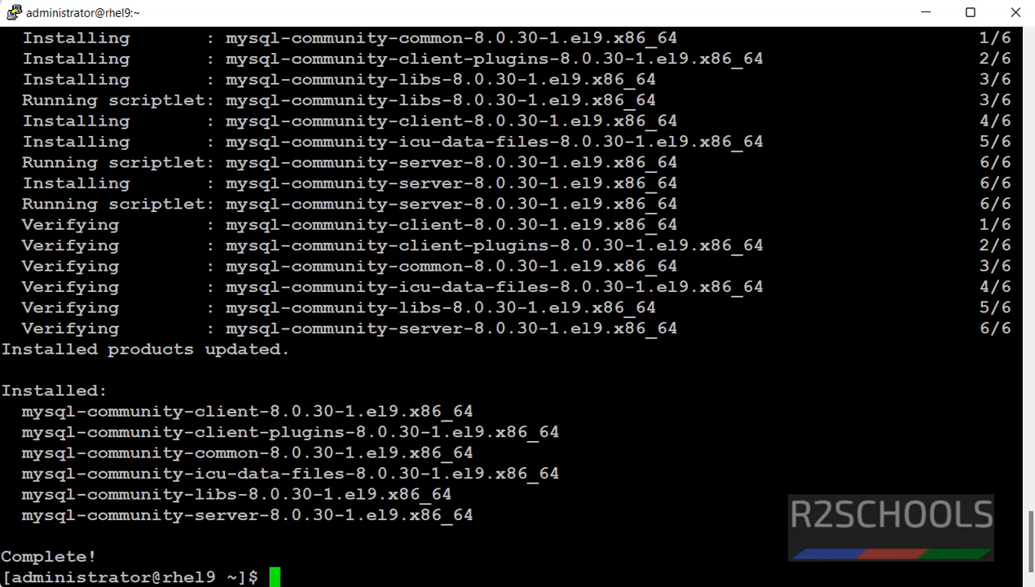
- Check mysqld.service status with sudo systemctl status, showing it inactive (dead)
text(sudo systemc)
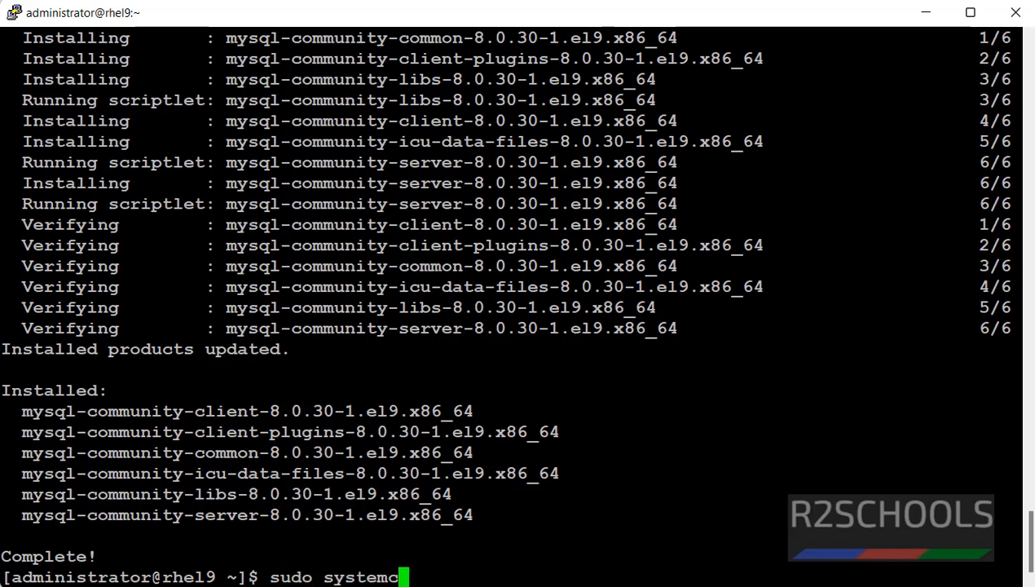
text(tl status mysqld)
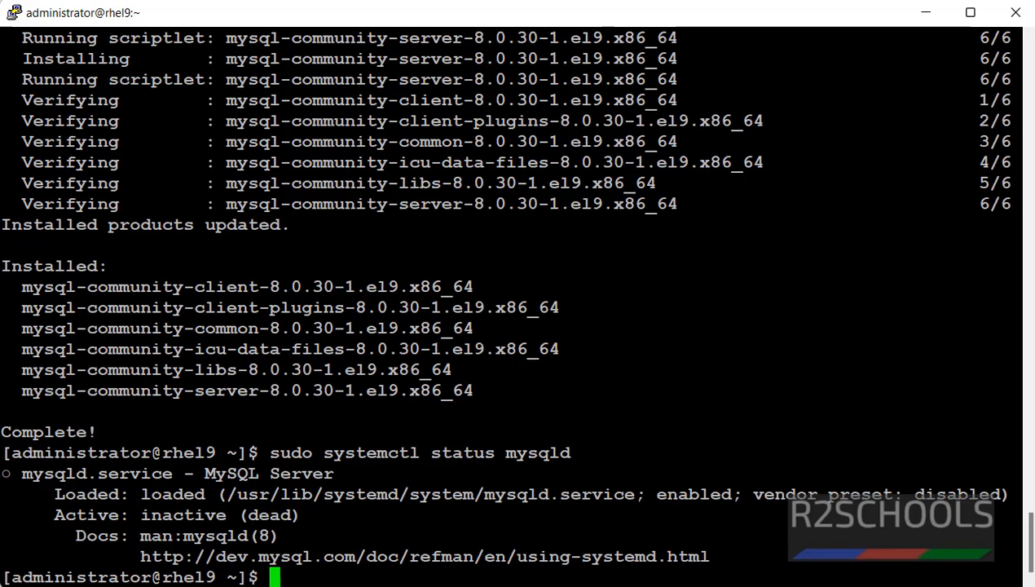
text(ser)
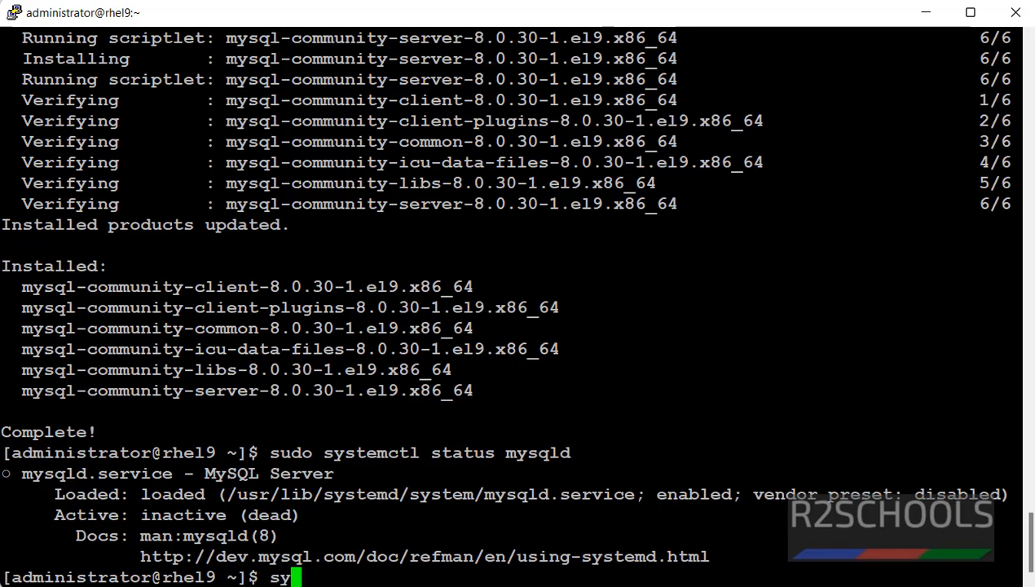
text(u)
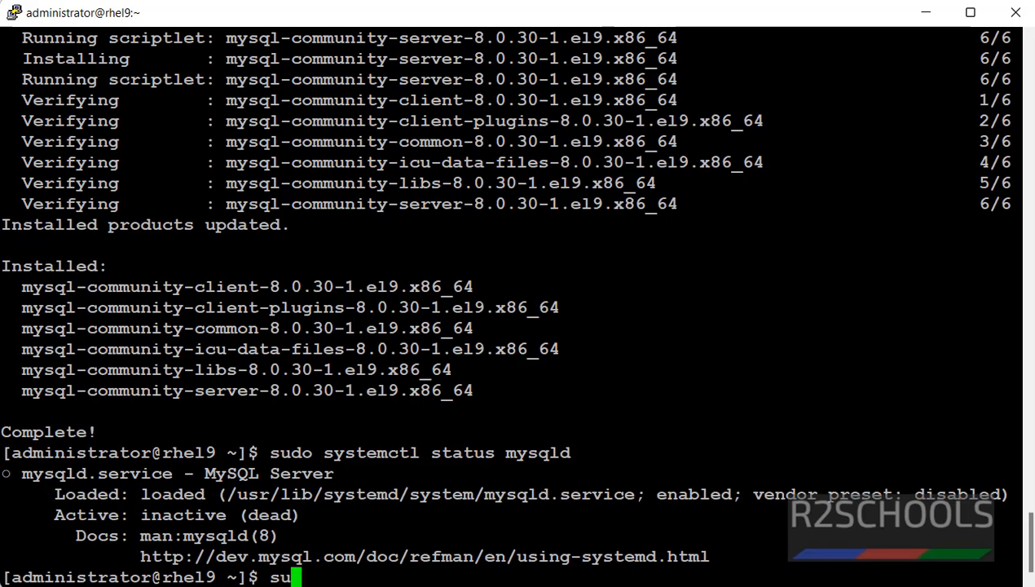
text(service)
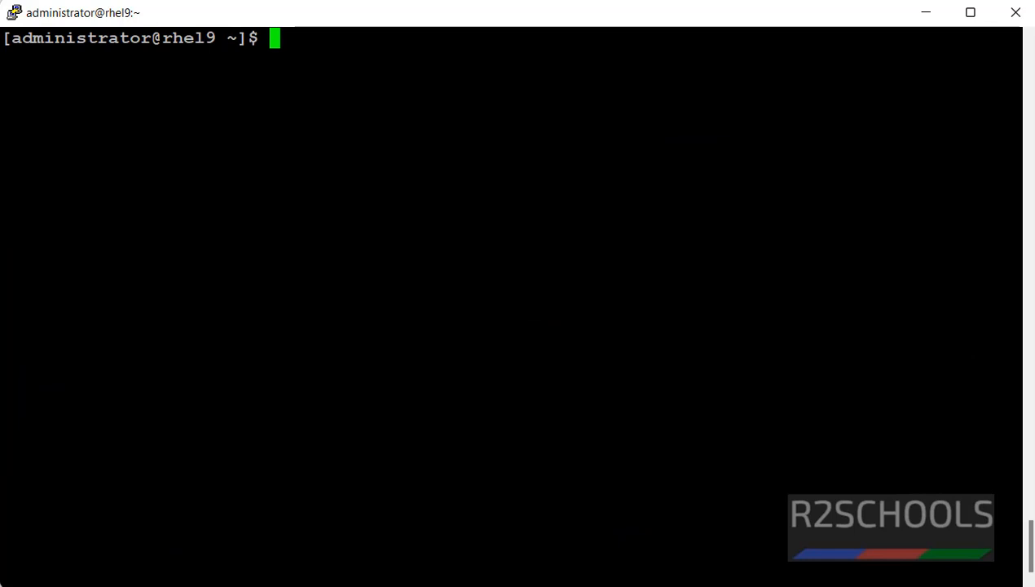
- Start the mysqld service with sudo systemctl start mysqld
text(sudo syst)
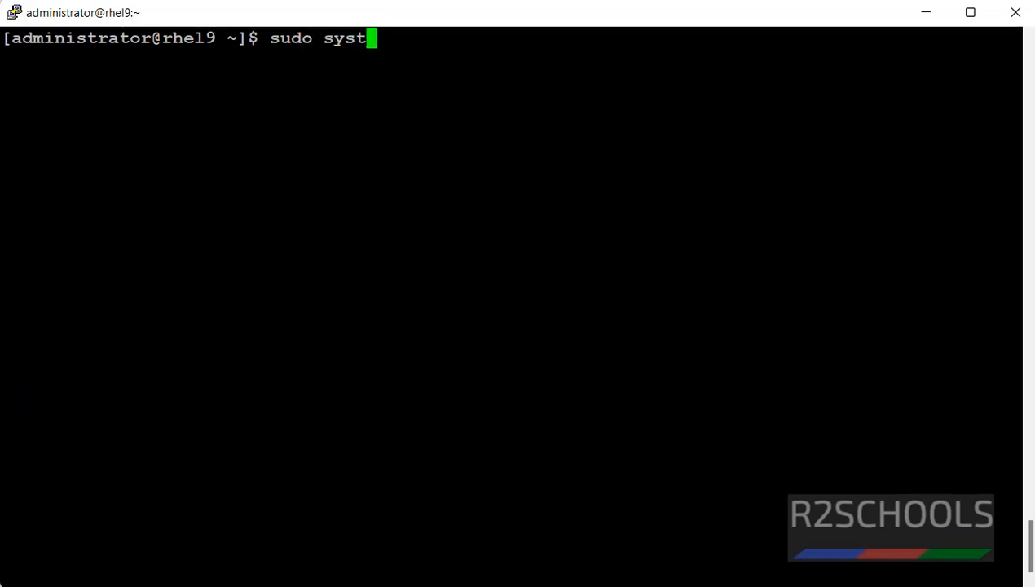
text(emctl)
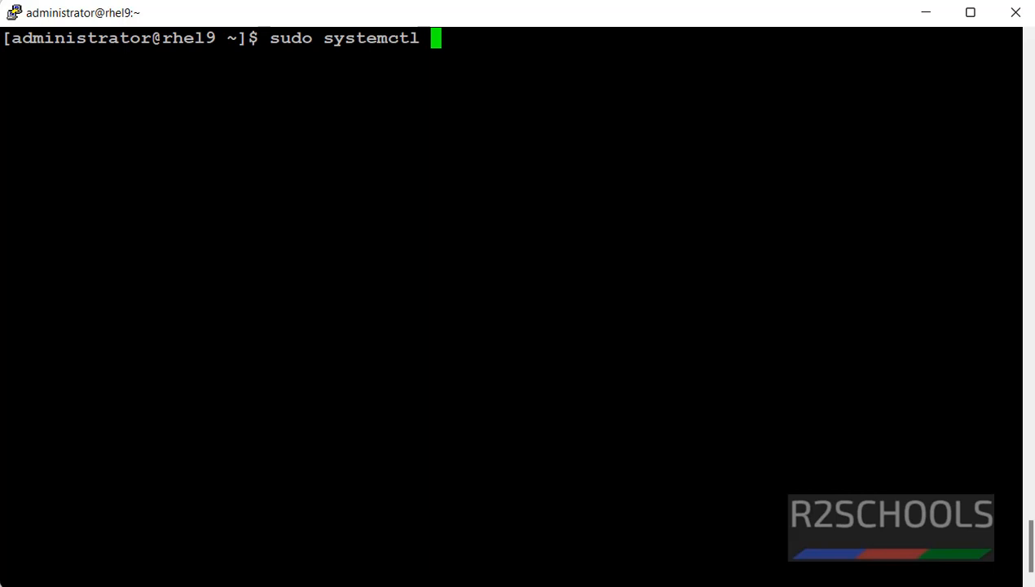
text(start my)
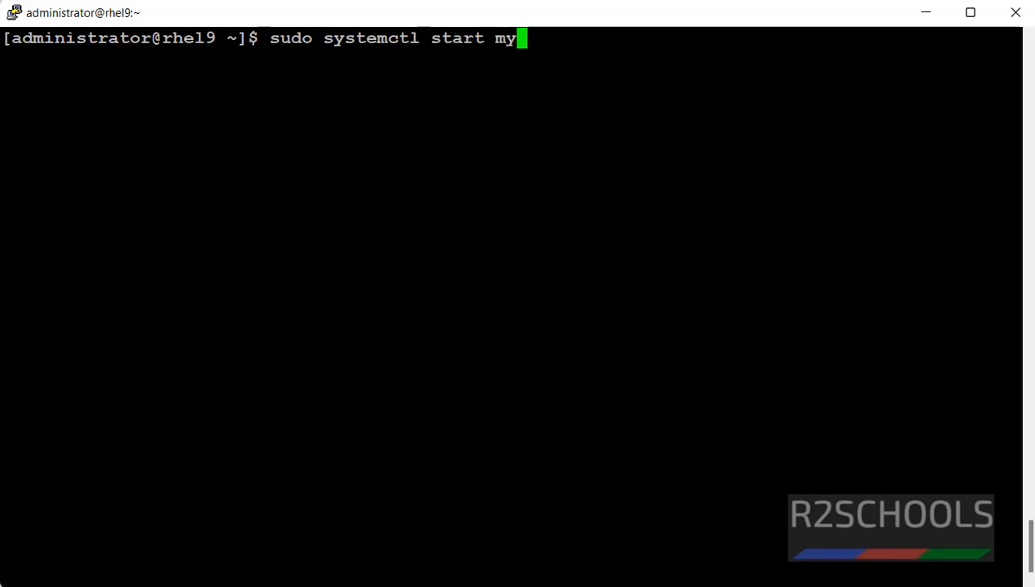
text(sqld)
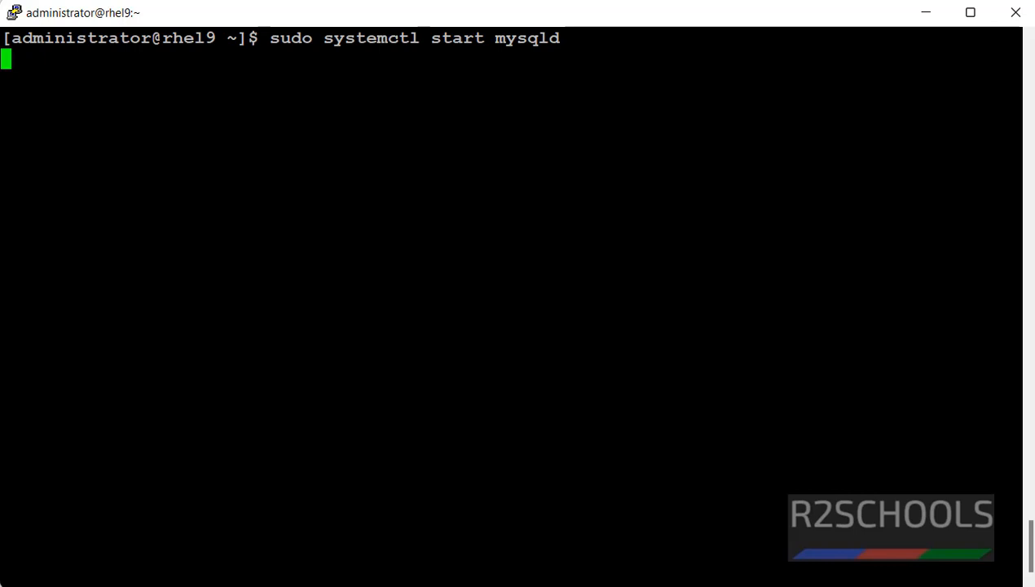
- Check mysqld status again, now reported active (running)
text(sudo system)
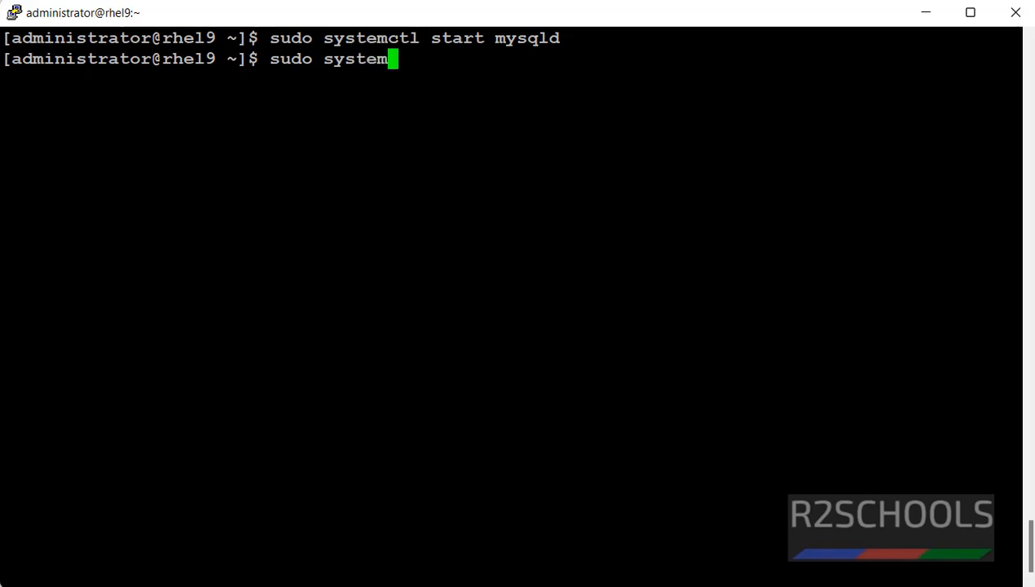
text(ctl status mysql)
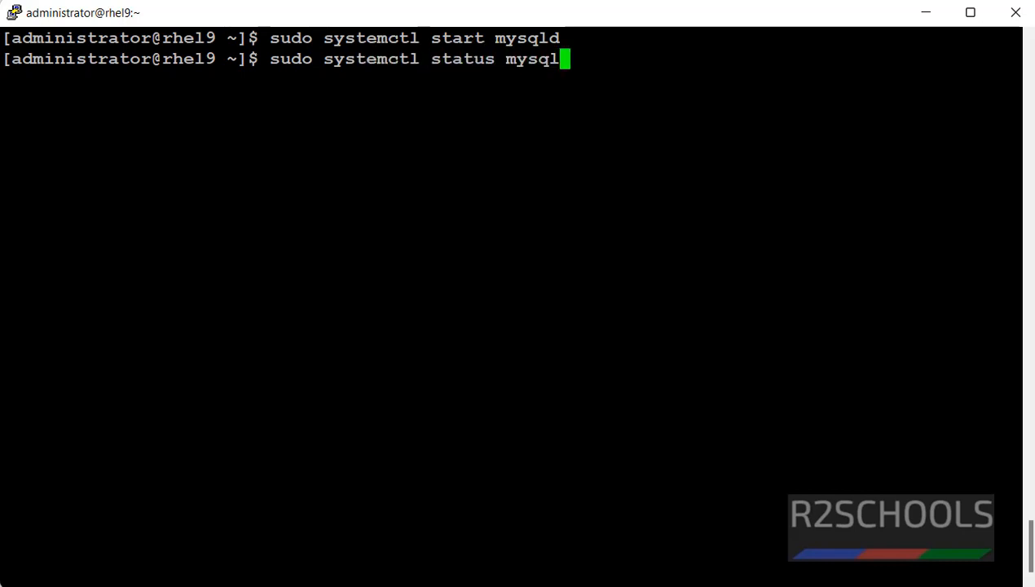
text(.se)
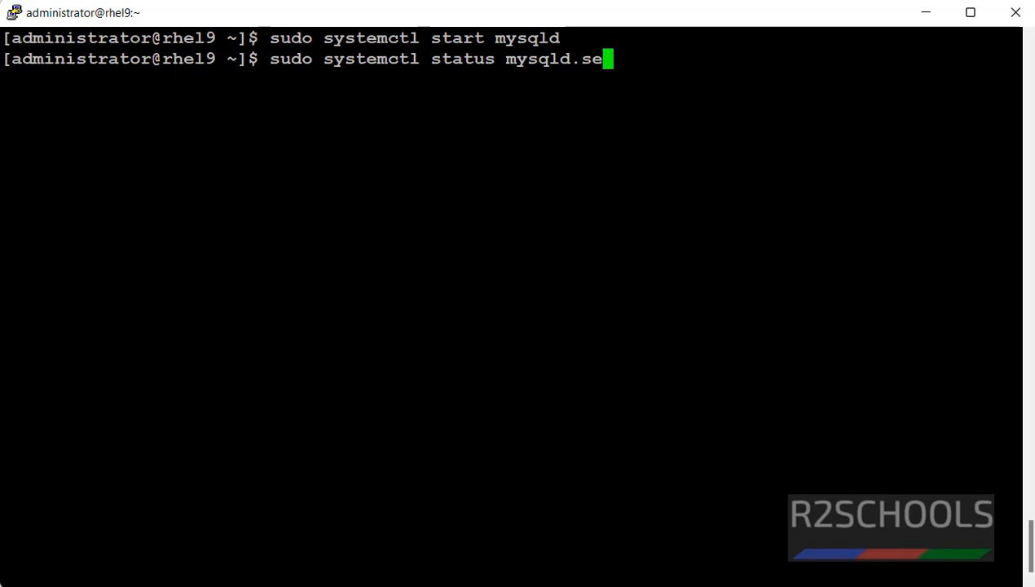
key(BackSpace)
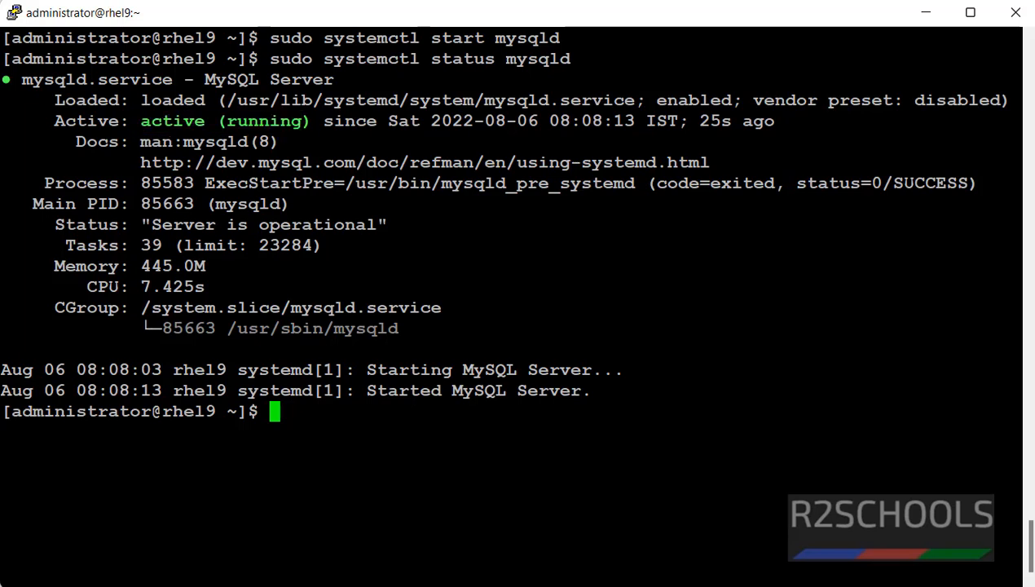
double_click(163, 203)
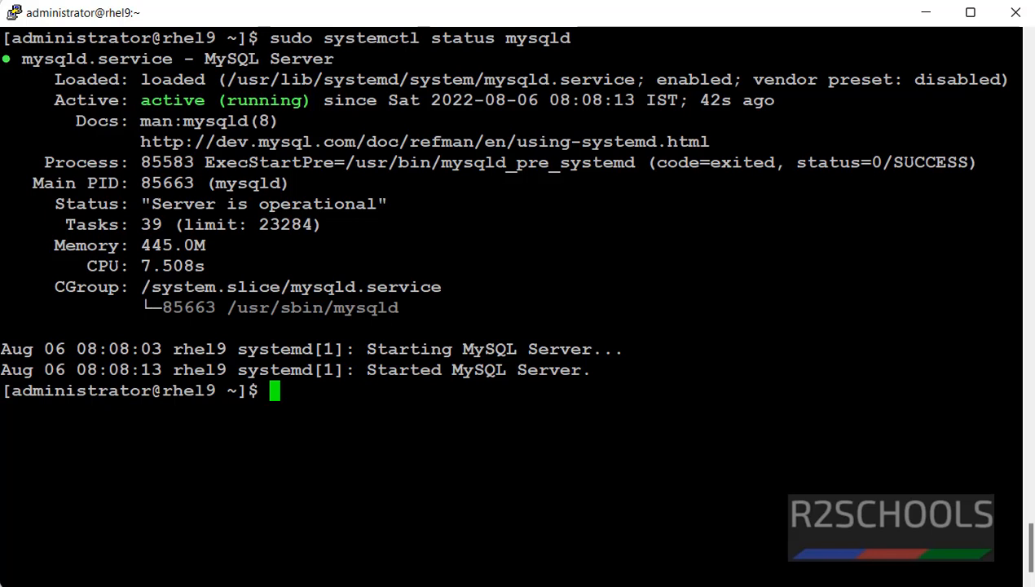
- Enable mysqld at boot with sudo systemctl enable mysqld
text(sudo)
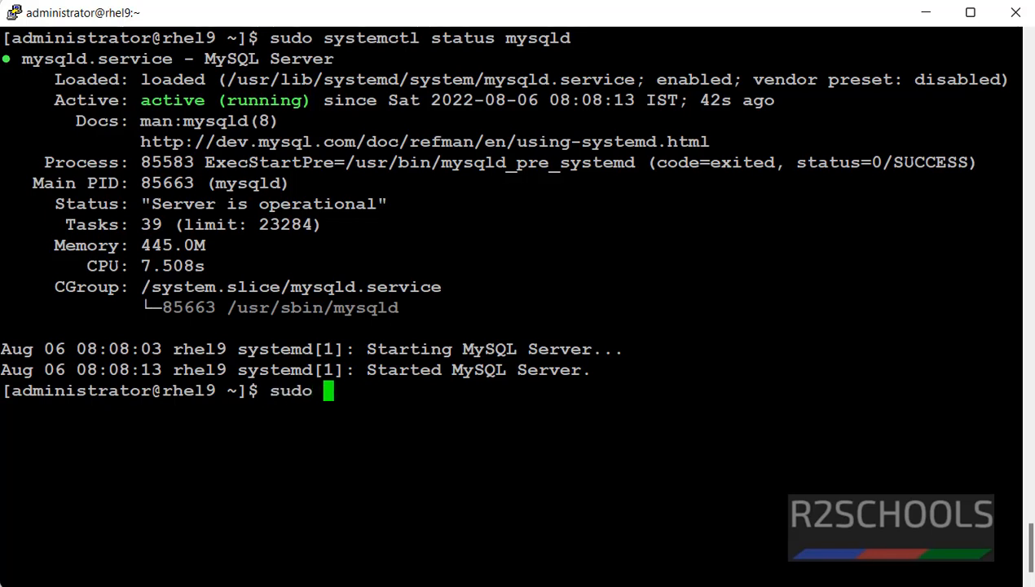
text(systemctl)
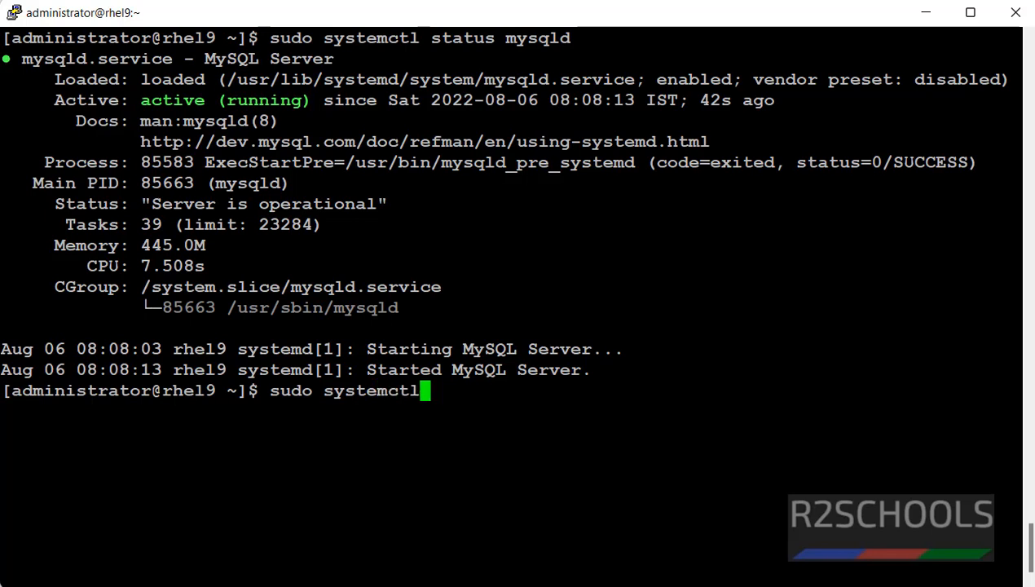
text(e)
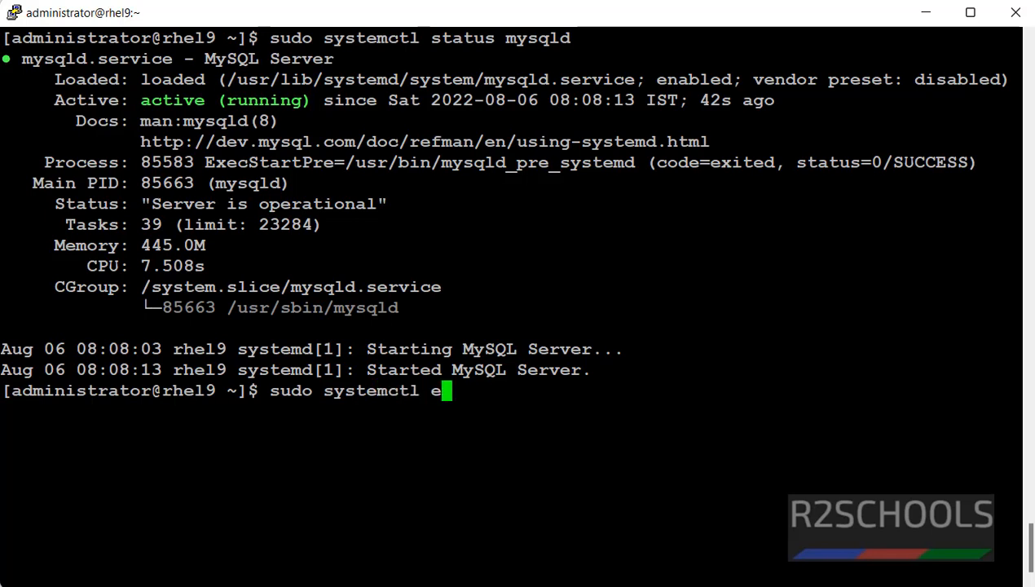
text(nable my)
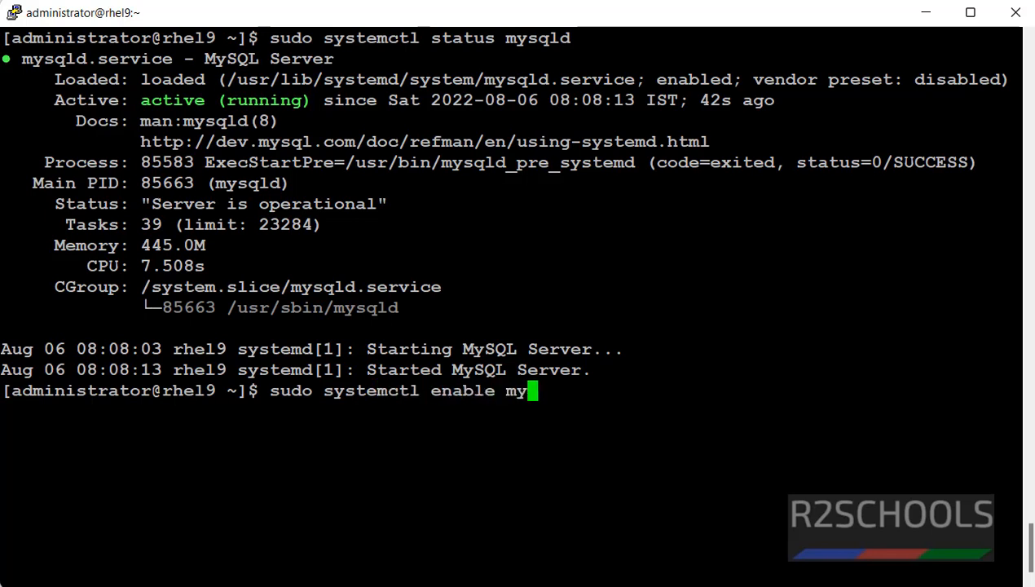
text(sqld)
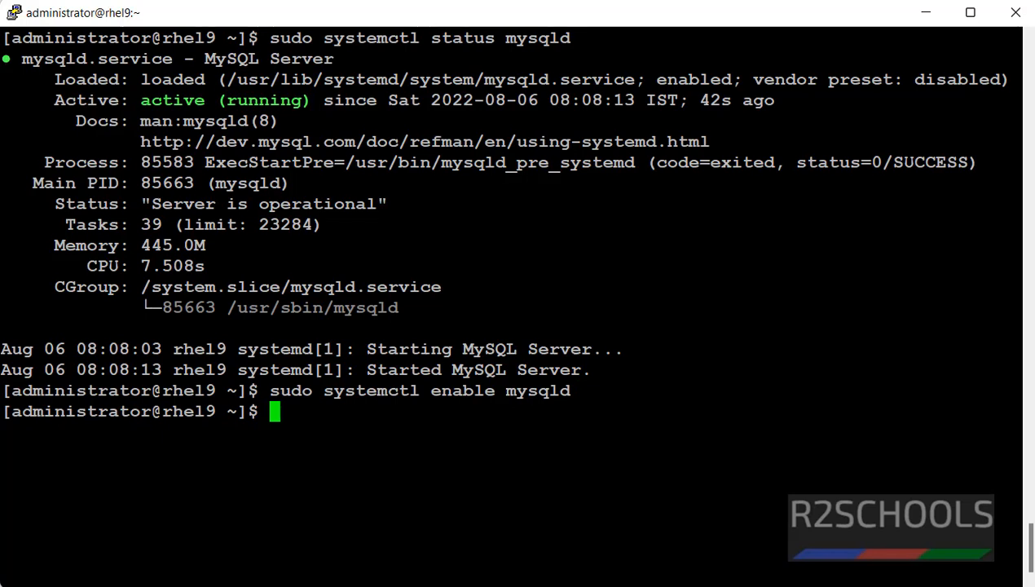
- Run mysql --version, reporting Ver 8.0.30 for Linux
text(mysql)
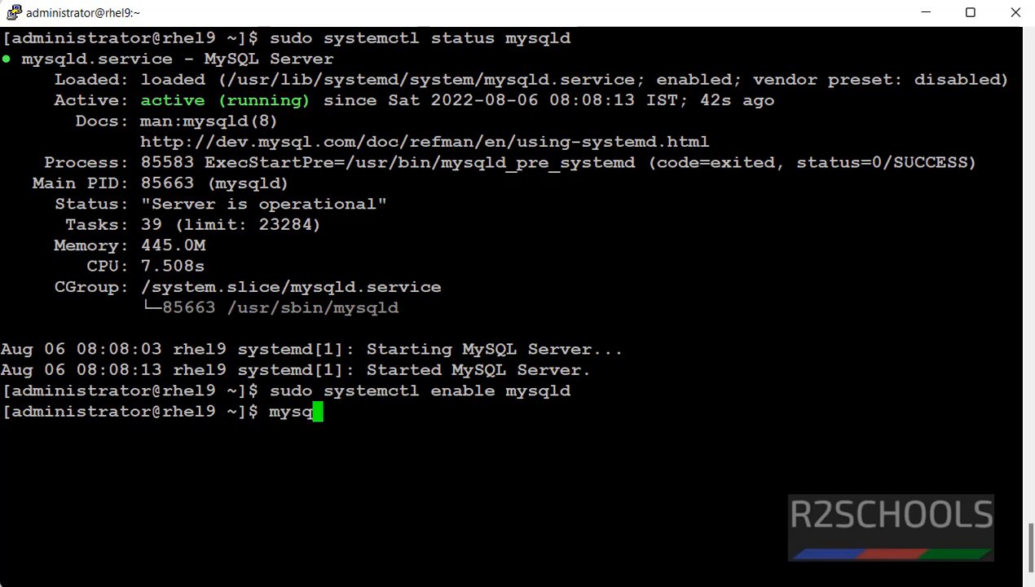
text(--)
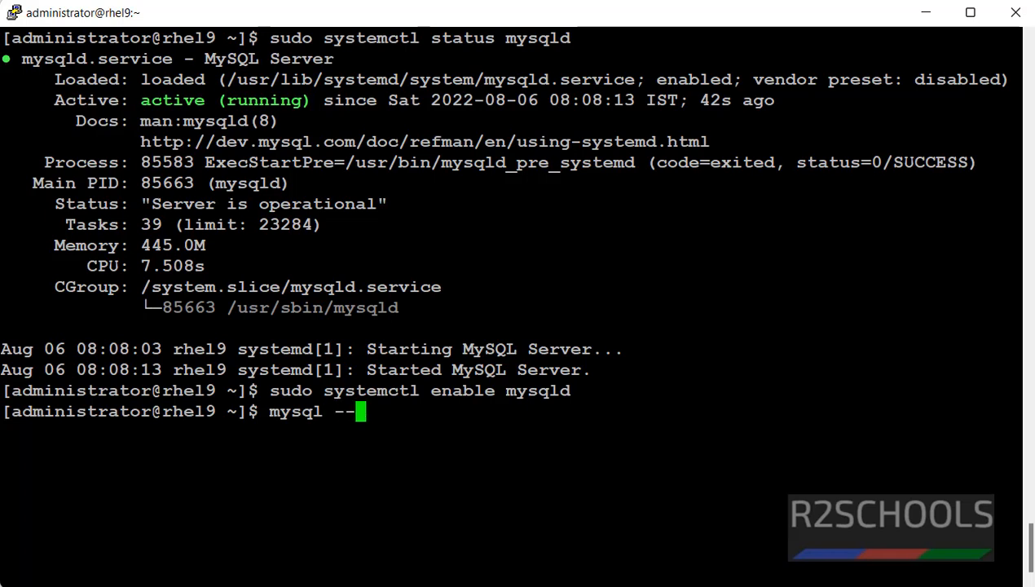
text(version)
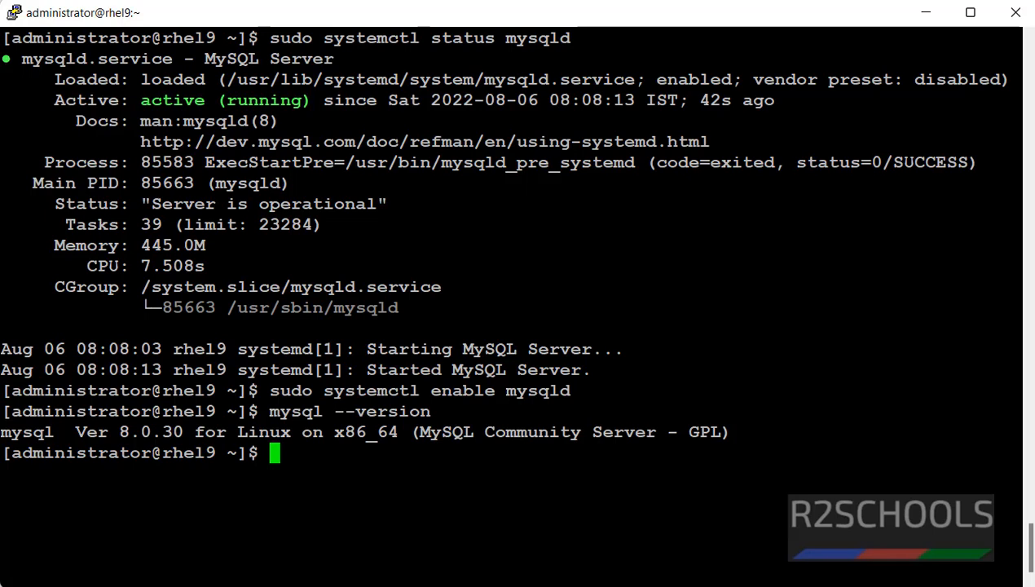
- Grep 'temporary password' from /var/log/mysqld.log after discarding a mistyped attempt
text(v)
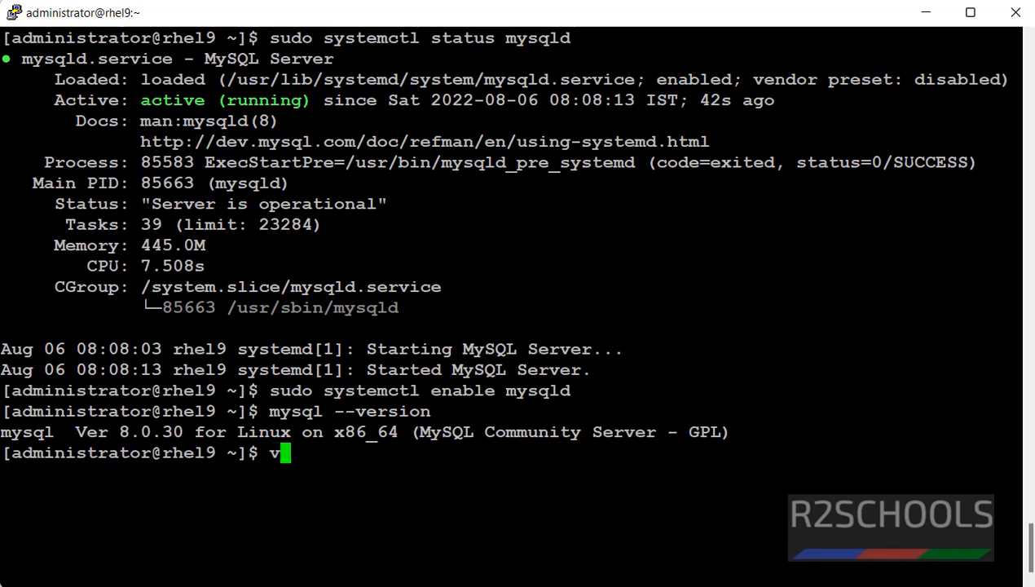
text(ar/)
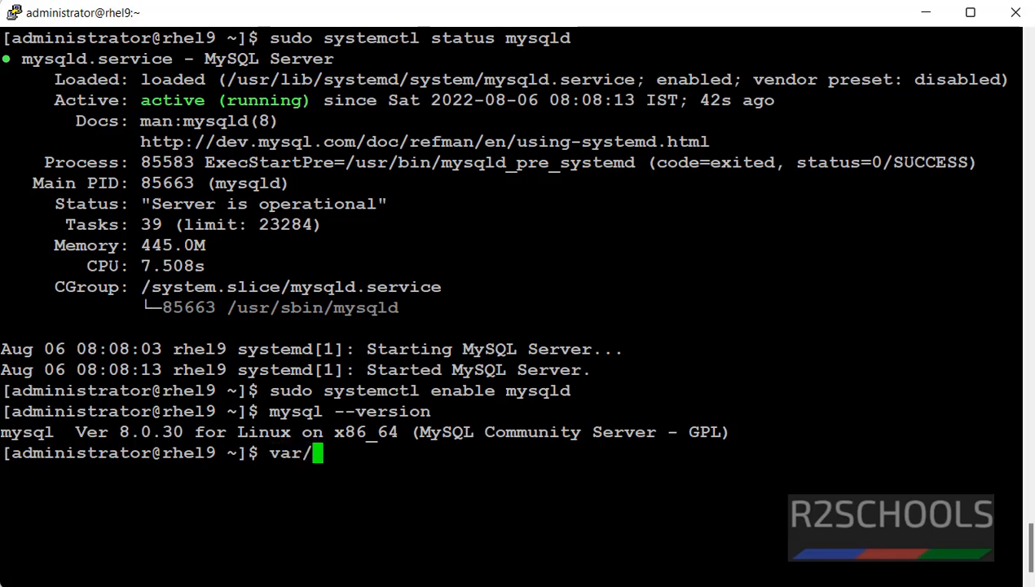
text(log/m)
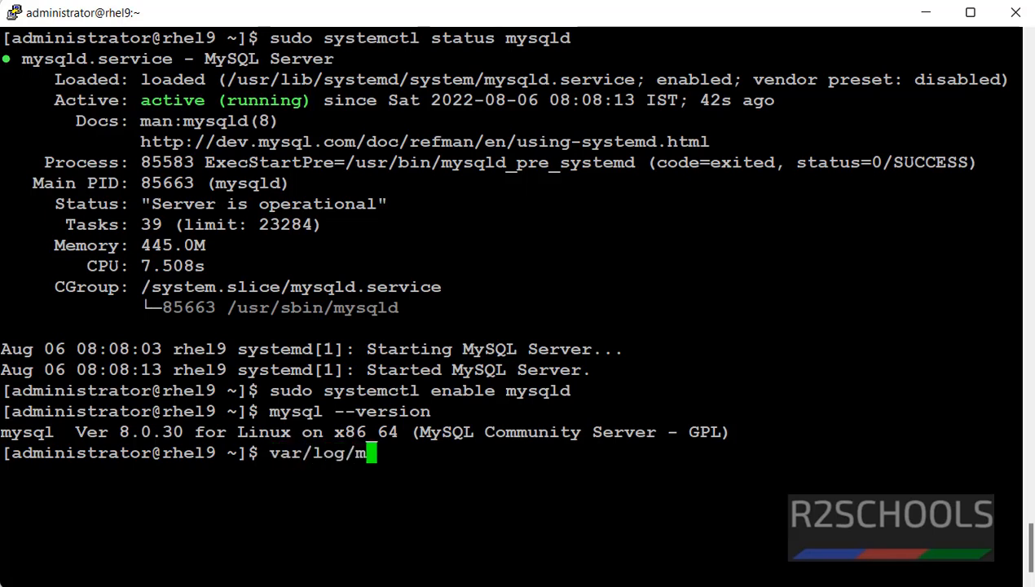
text(ysqld.)
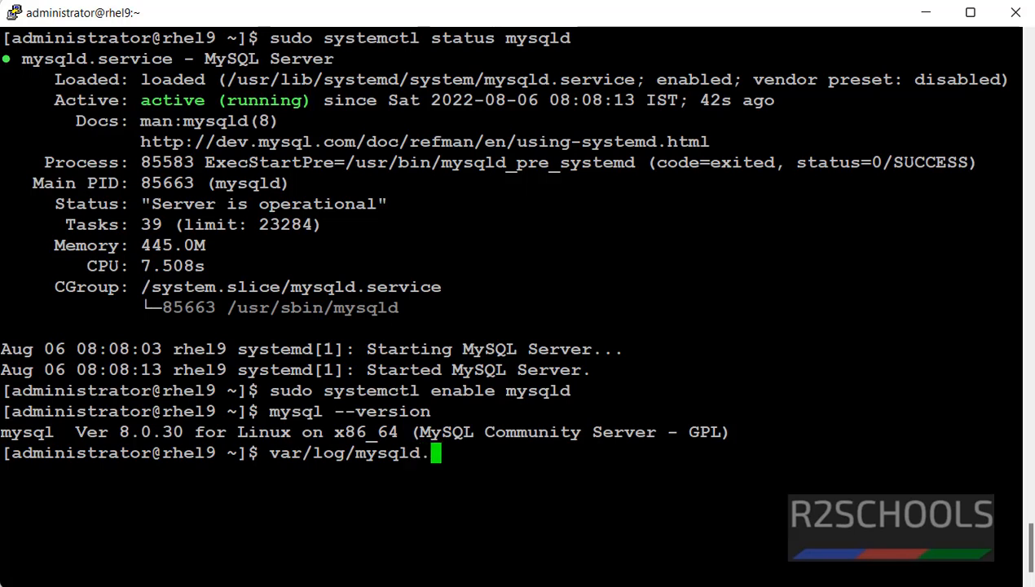
text(log)
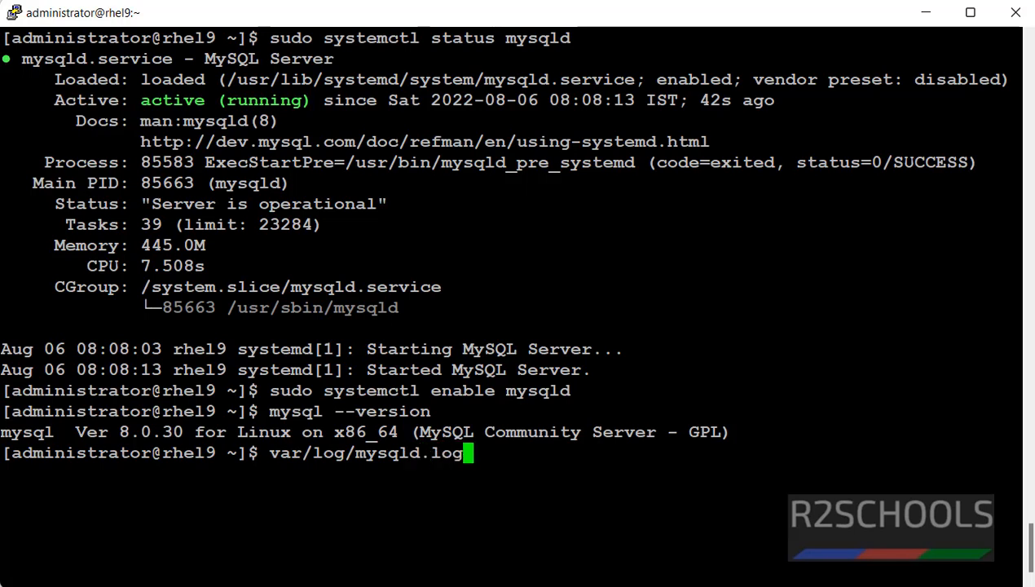
key(ctrl+c)
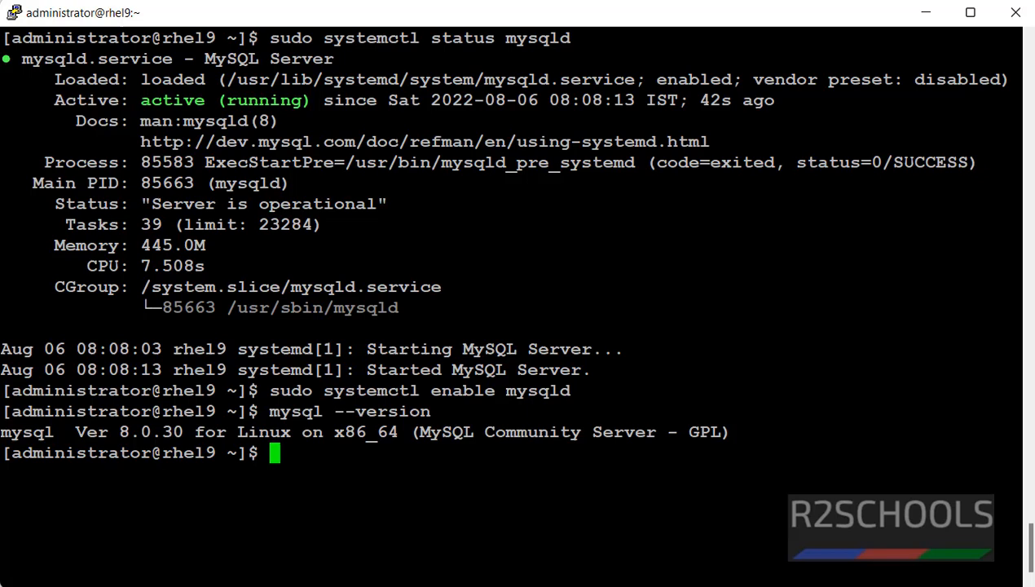
text(grep ')
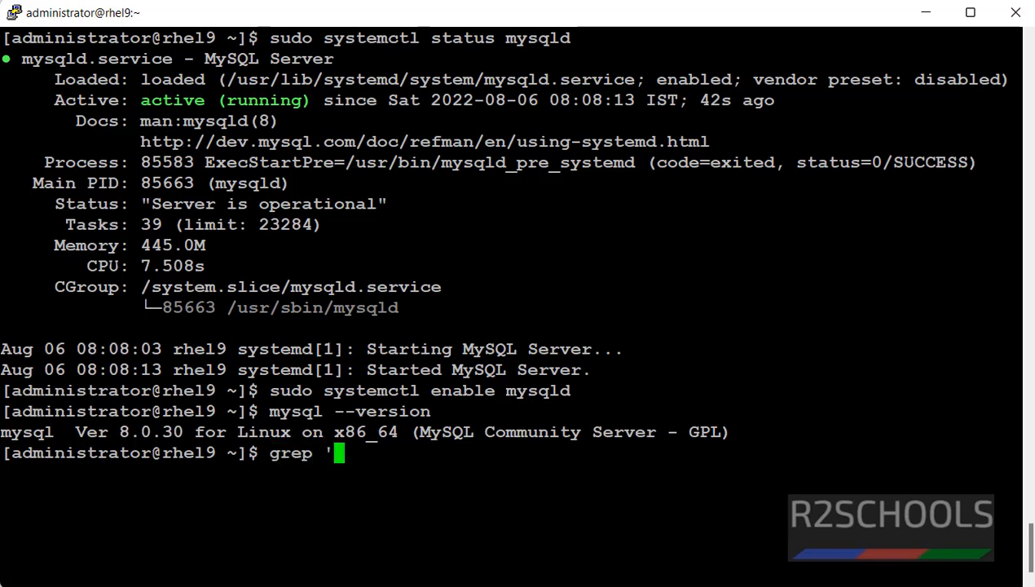
text(tempo)
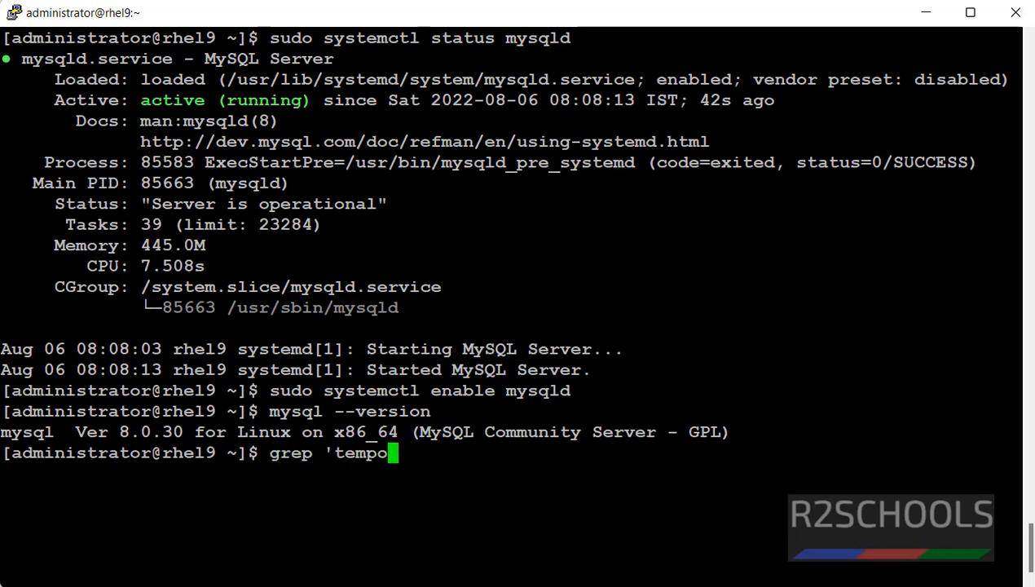
text(rary)
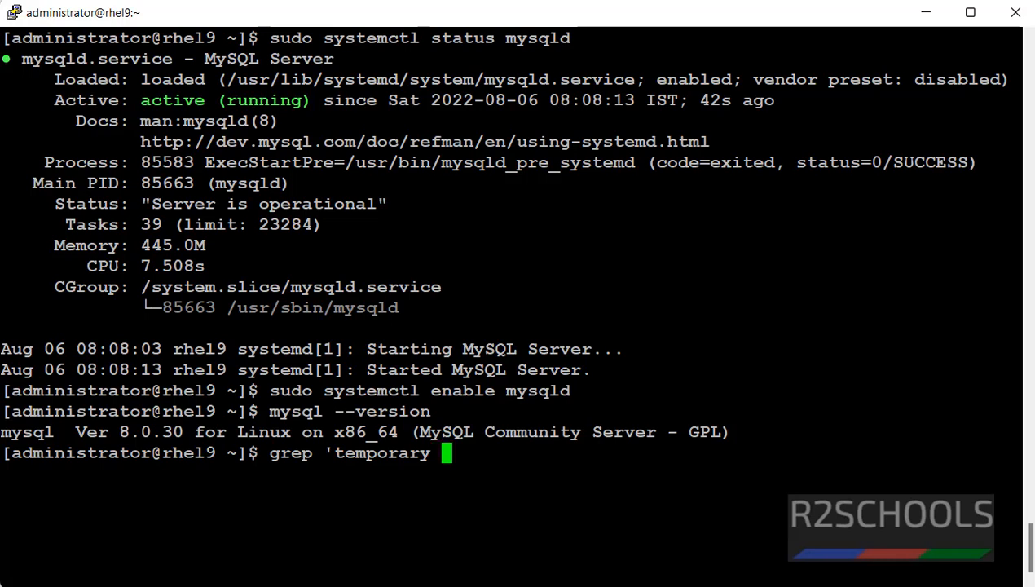
text(password)
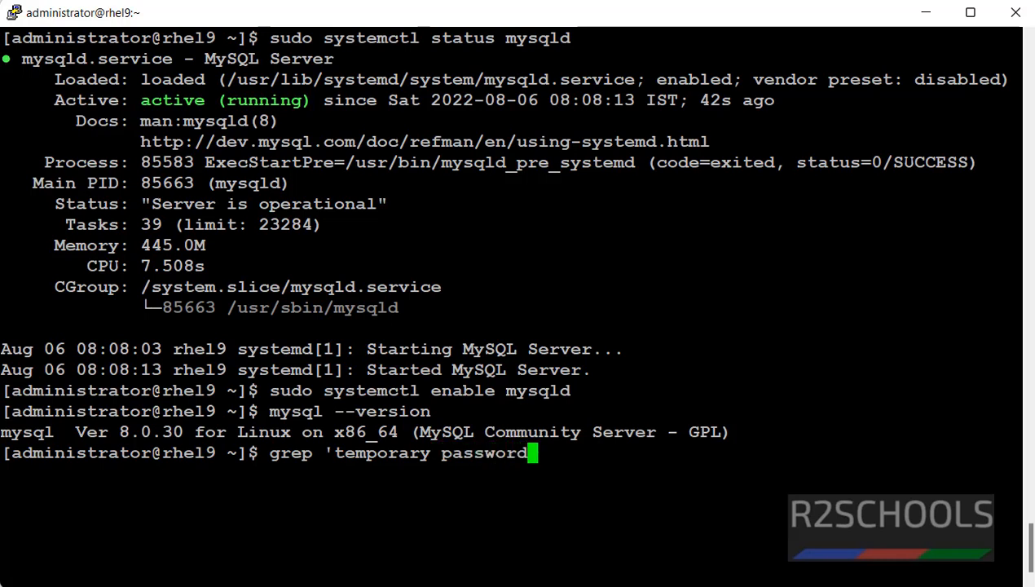
text(/var)
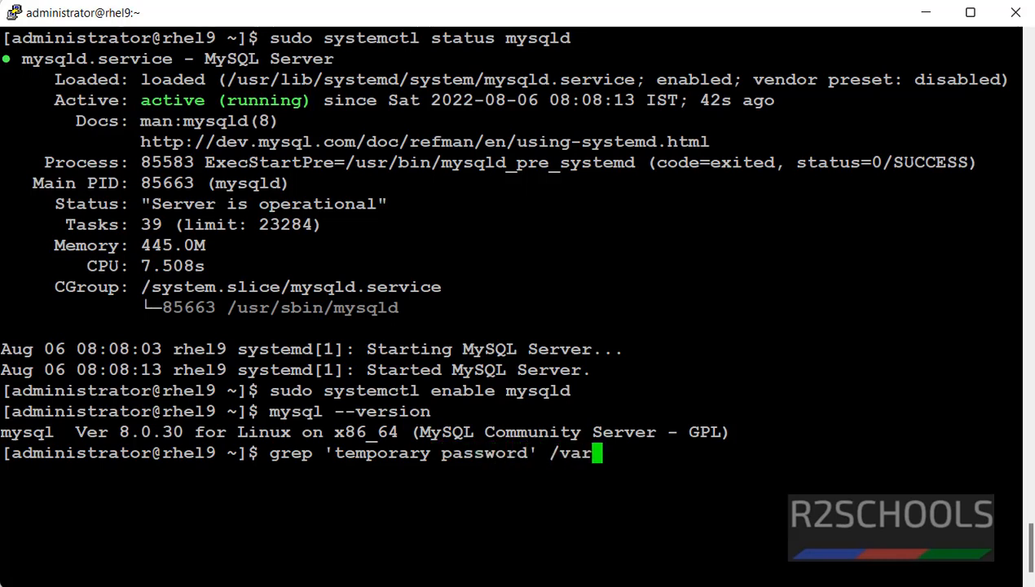
text(/log/)
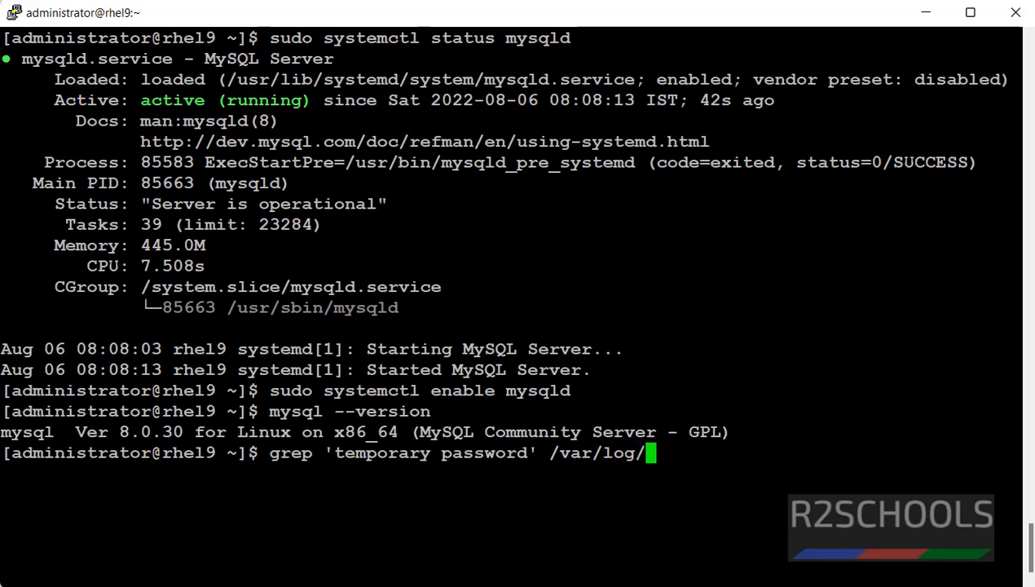
text(mysqld.lo)
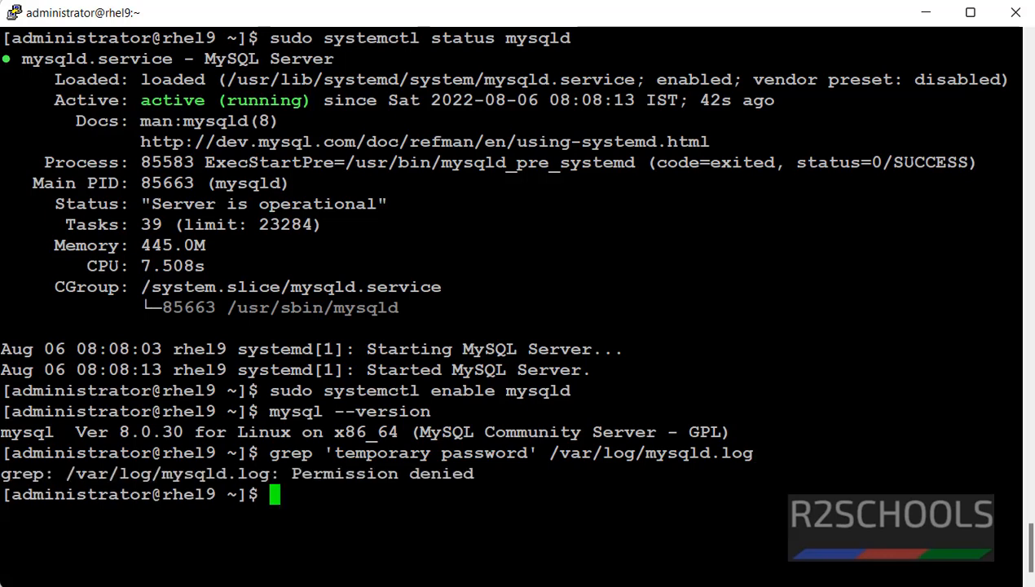
text(grep 'temporary password' /var/log/mysqld.log)
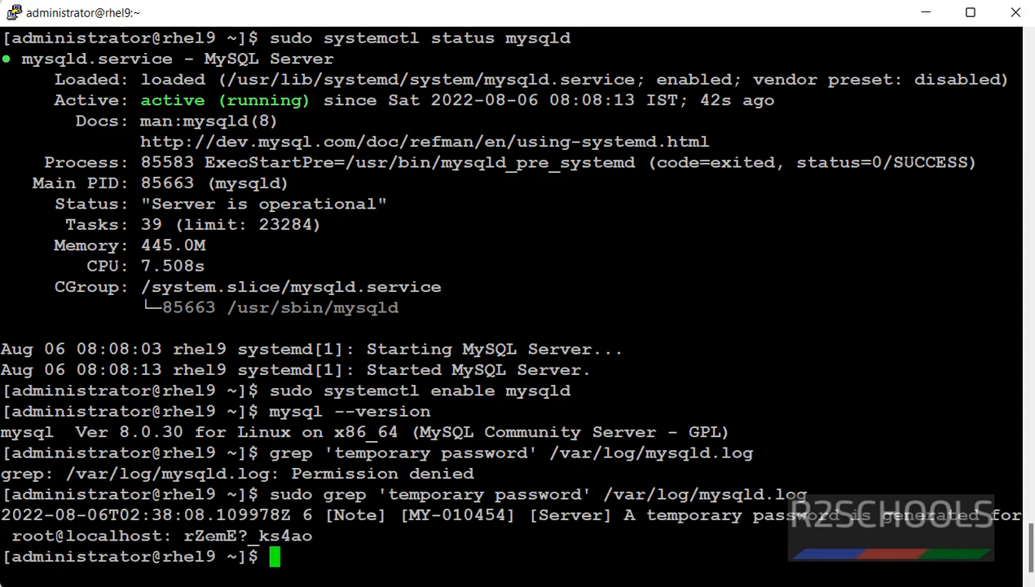
double_click(215, 534)
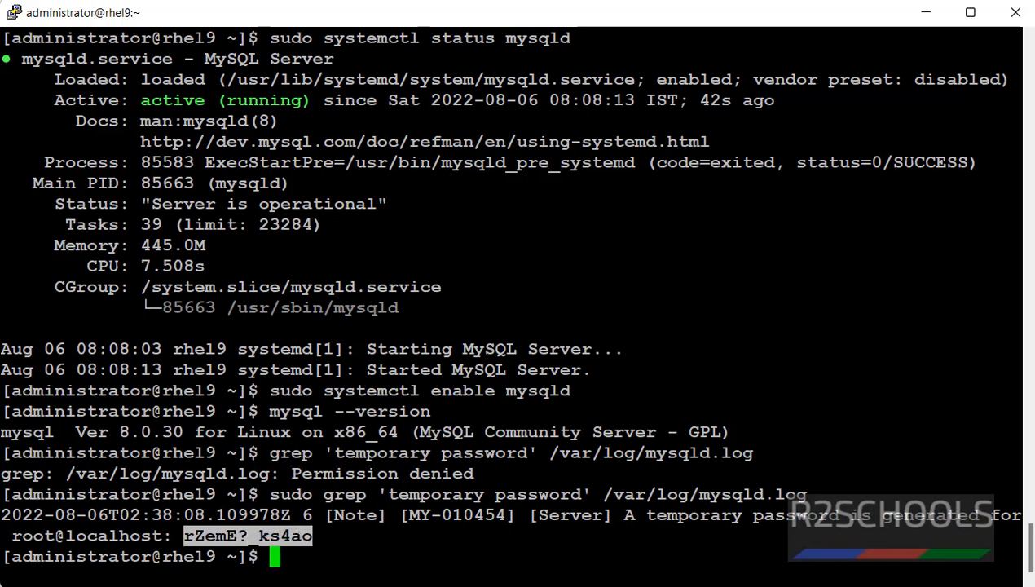
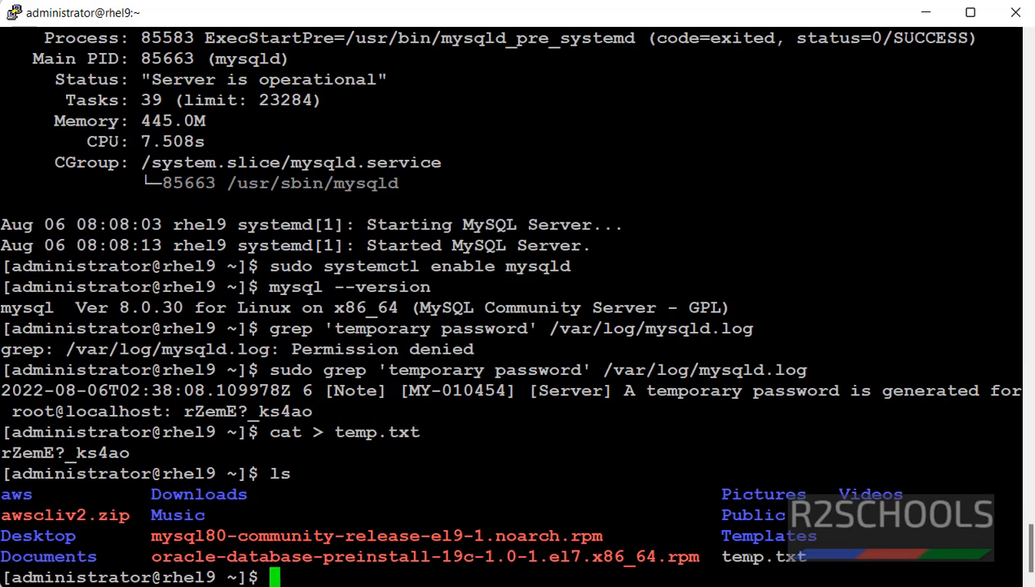
double_click(763, 556)
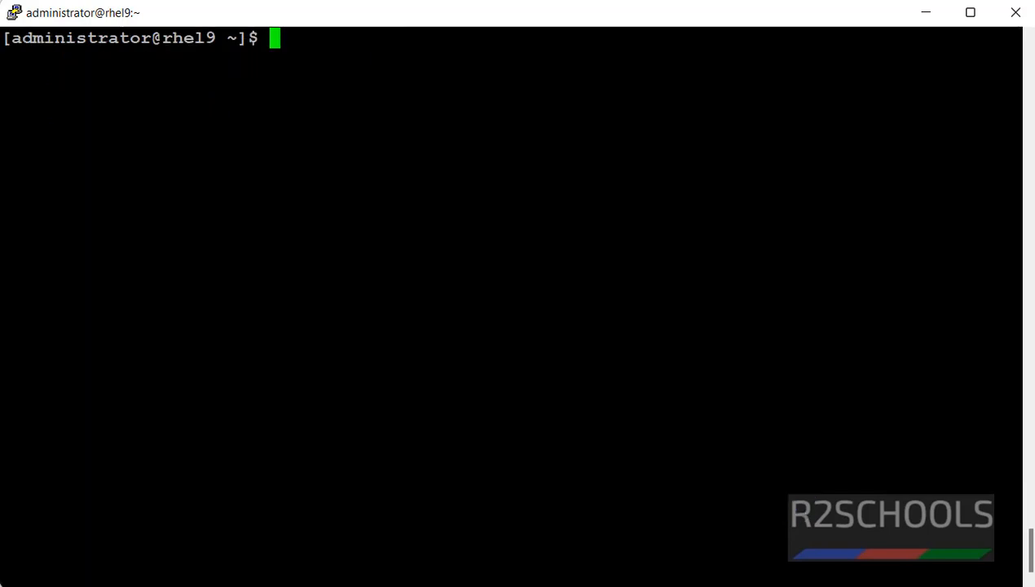
- Run mysql_secure_installation and set a new policy-compliant root password, entered twice
text(mysql_)
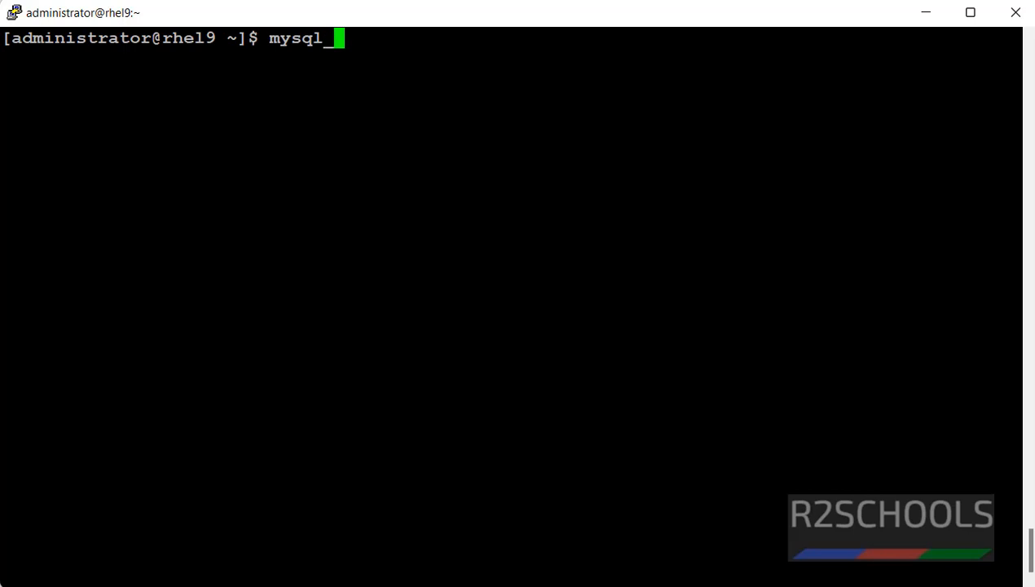
text(ser)
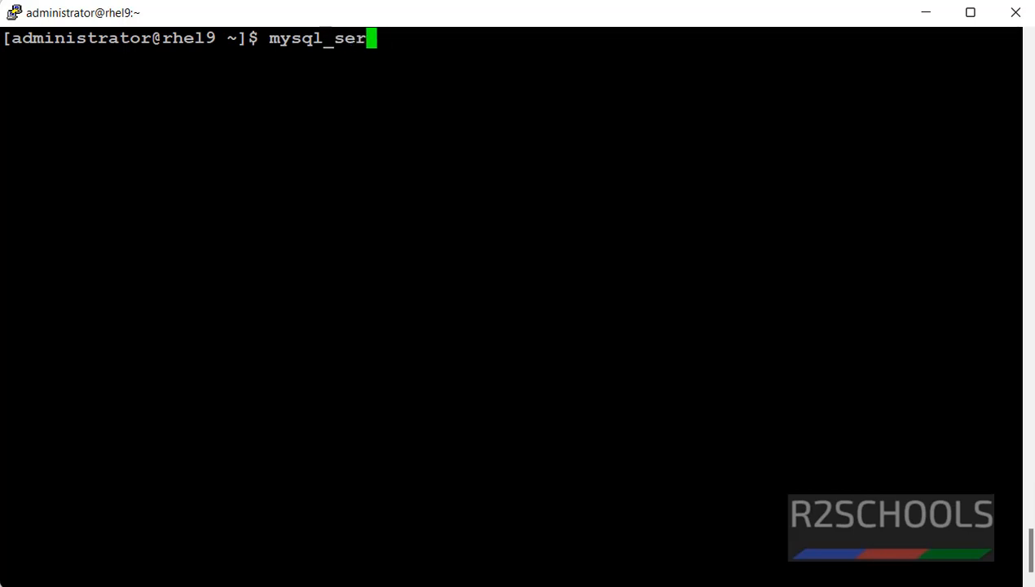
text(cure)
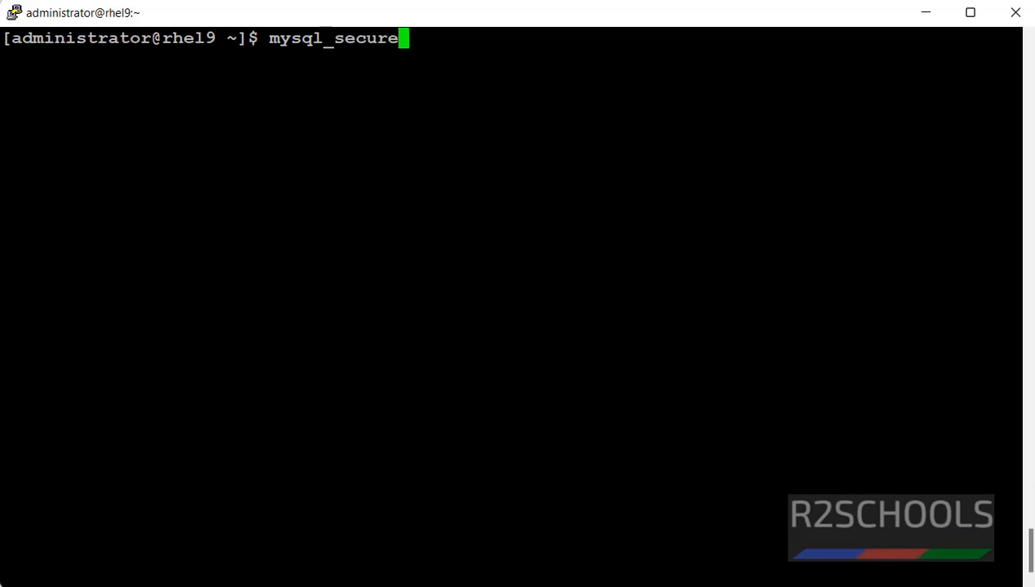
text(_installation)
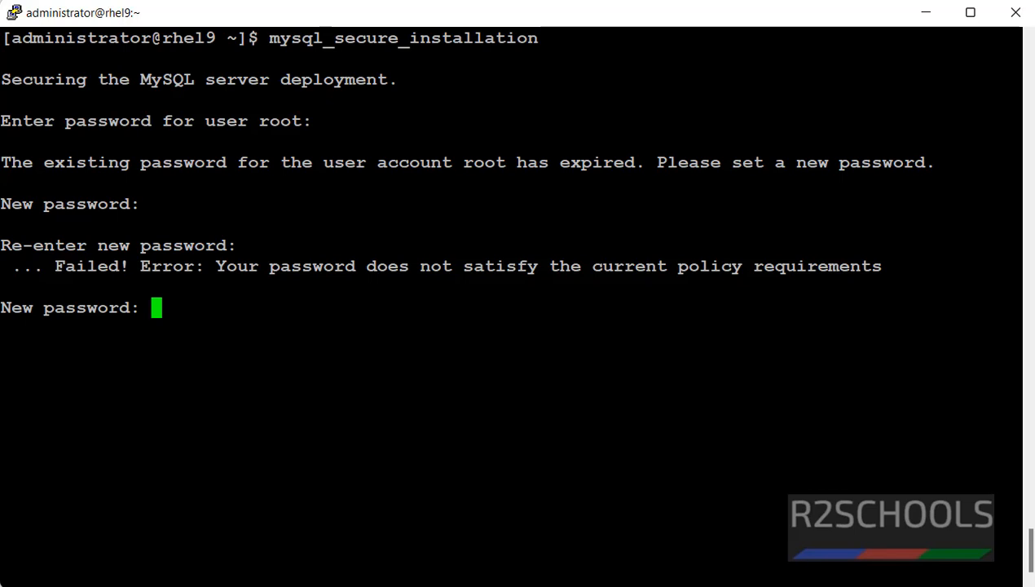
key(Enter)
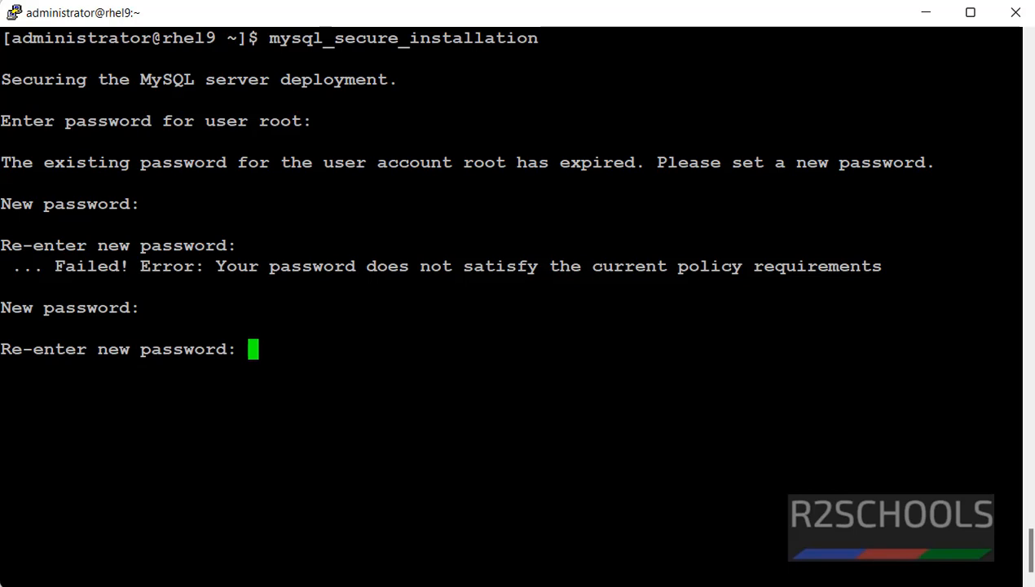
key(Enter)
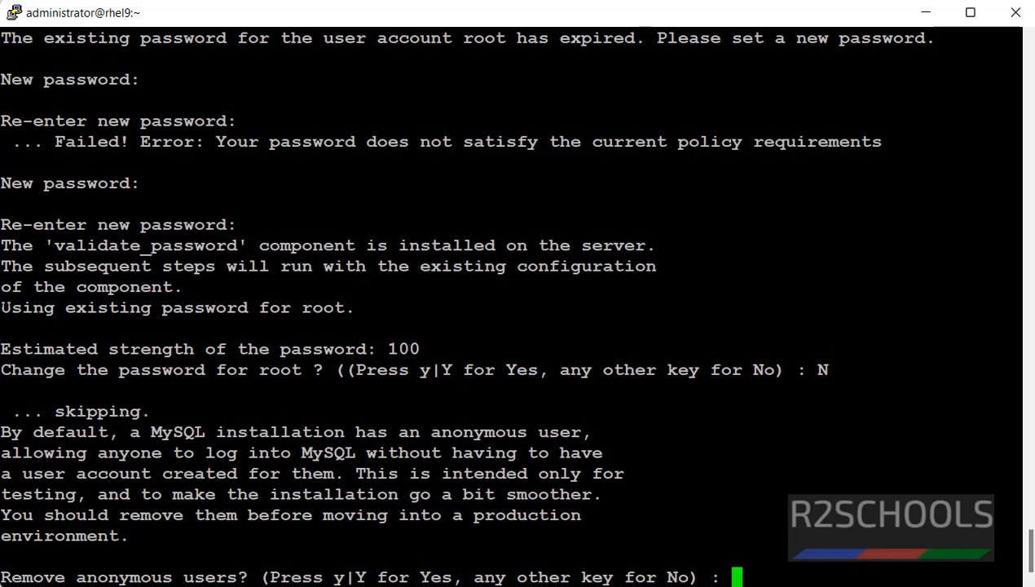
- Remove anonymous users, keep remote root login and the test database, reload privileges
text(y)
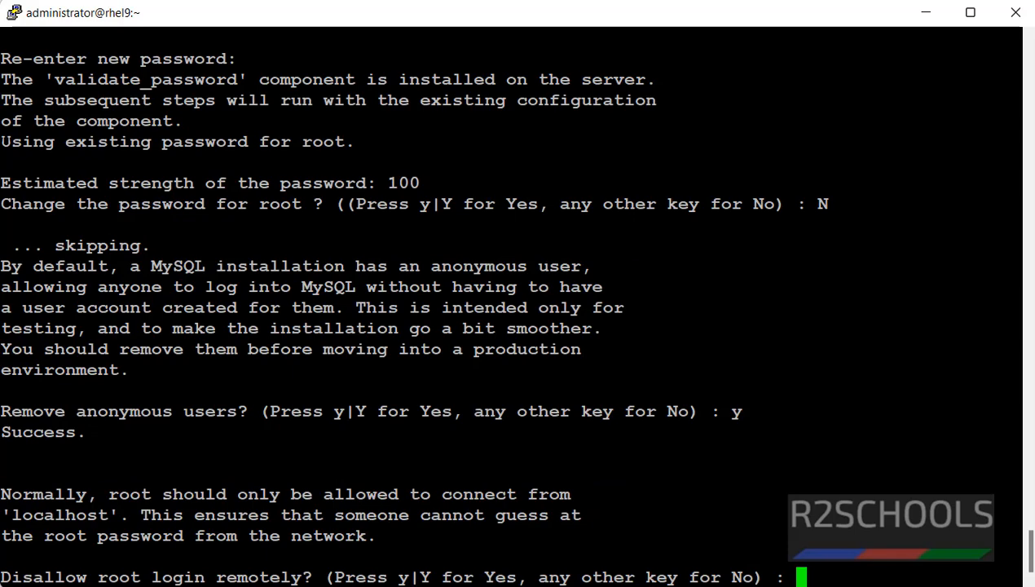
text(n)
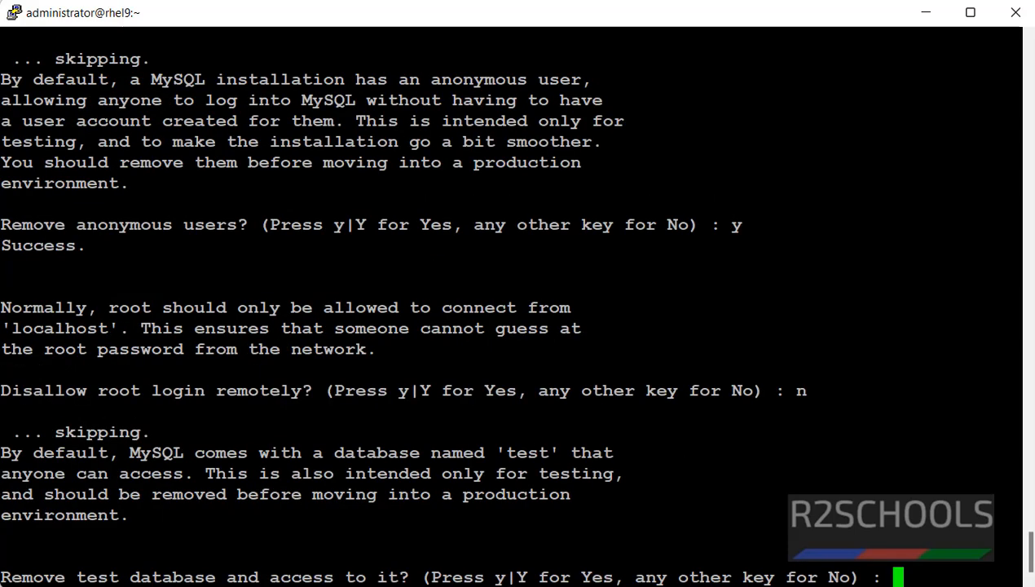
text(n)
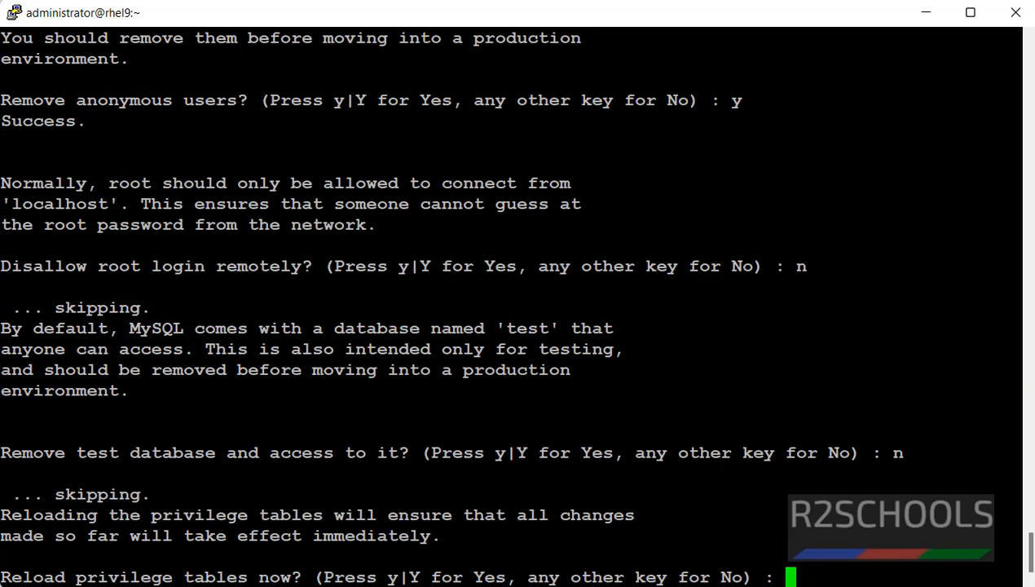
text(y)
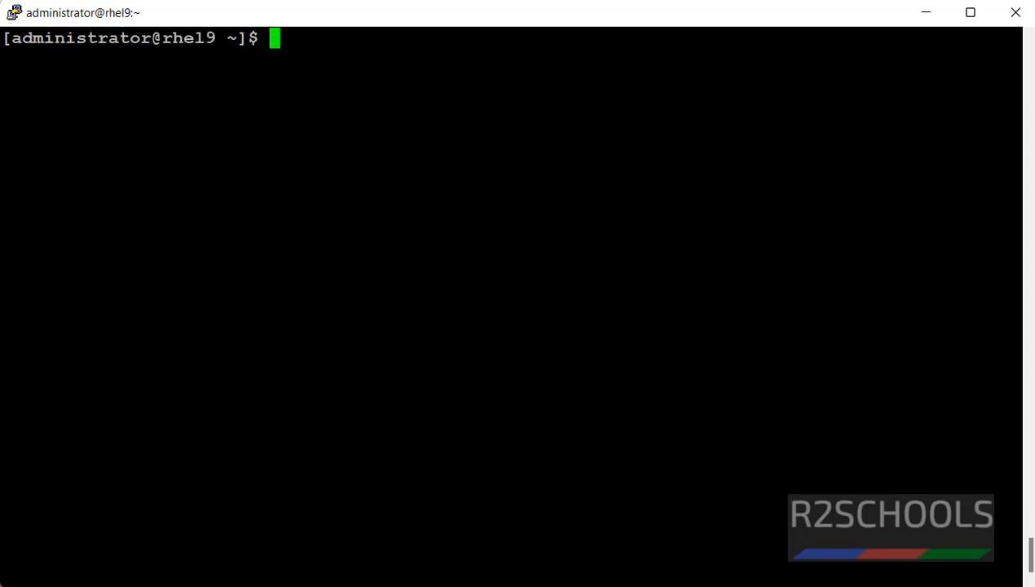
- Log into the MySQL monitor as root with mysql -u root -p
text(mysql -u)
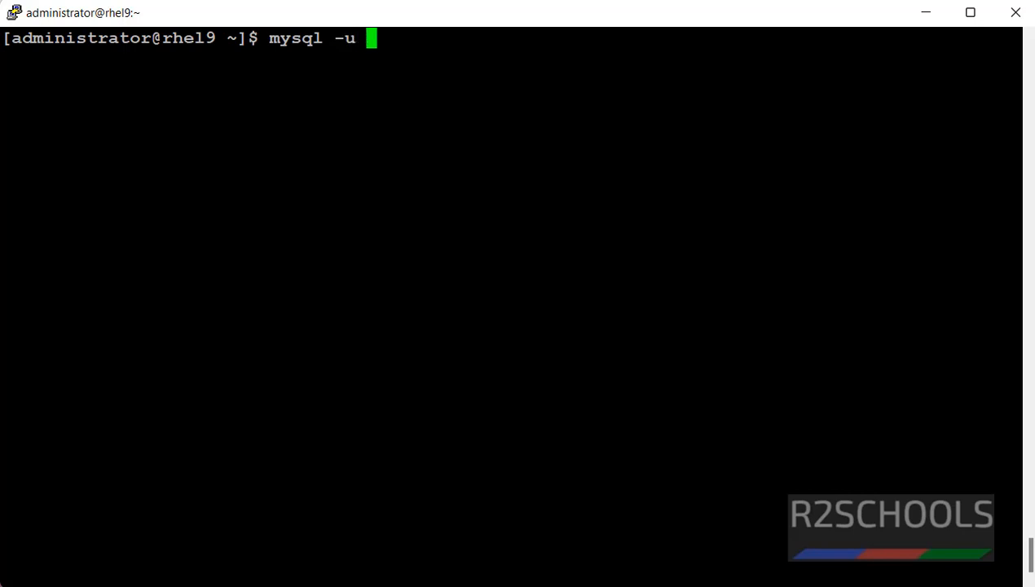
text(root)
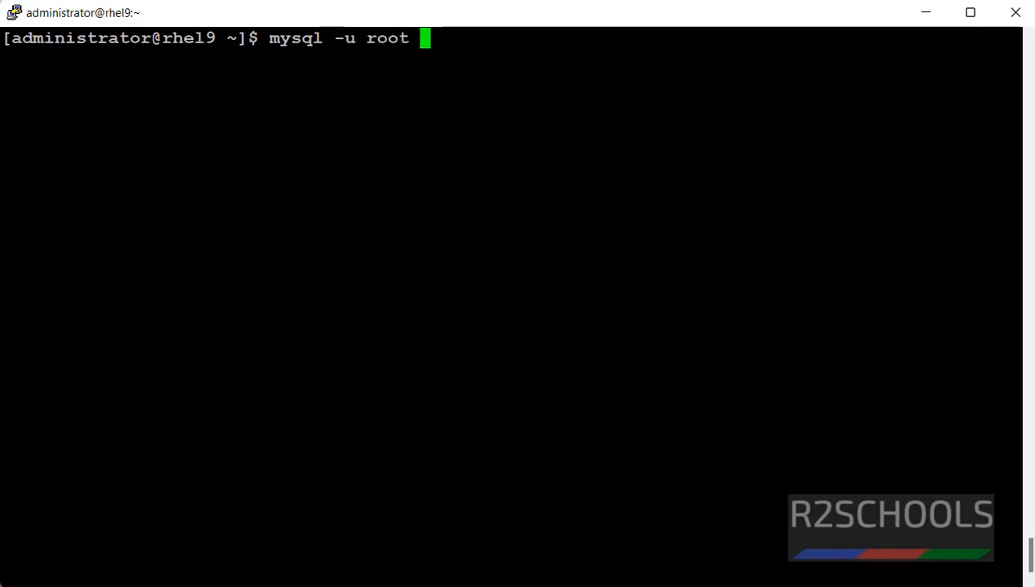
text(-p)
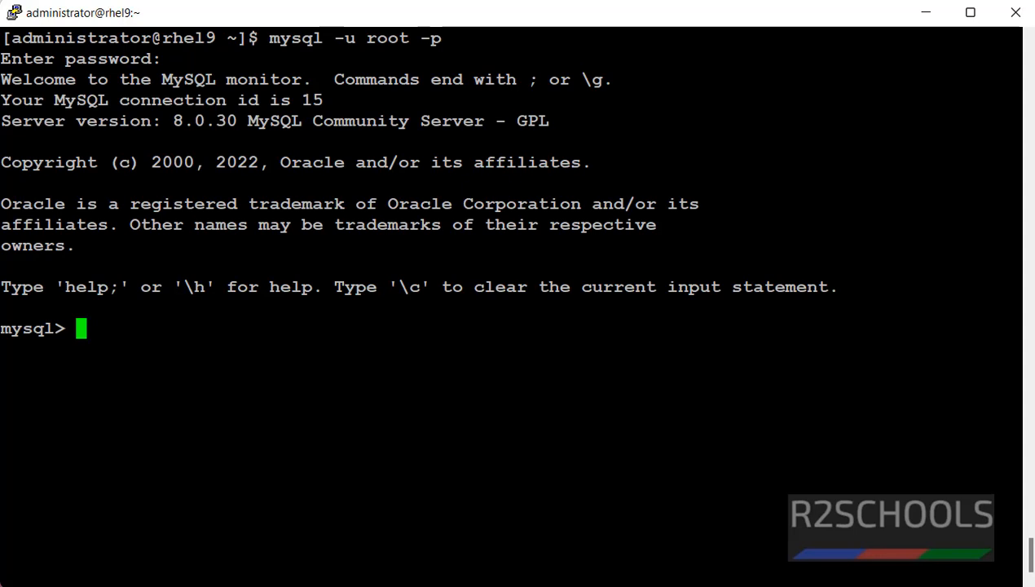
double_click(201, 121)
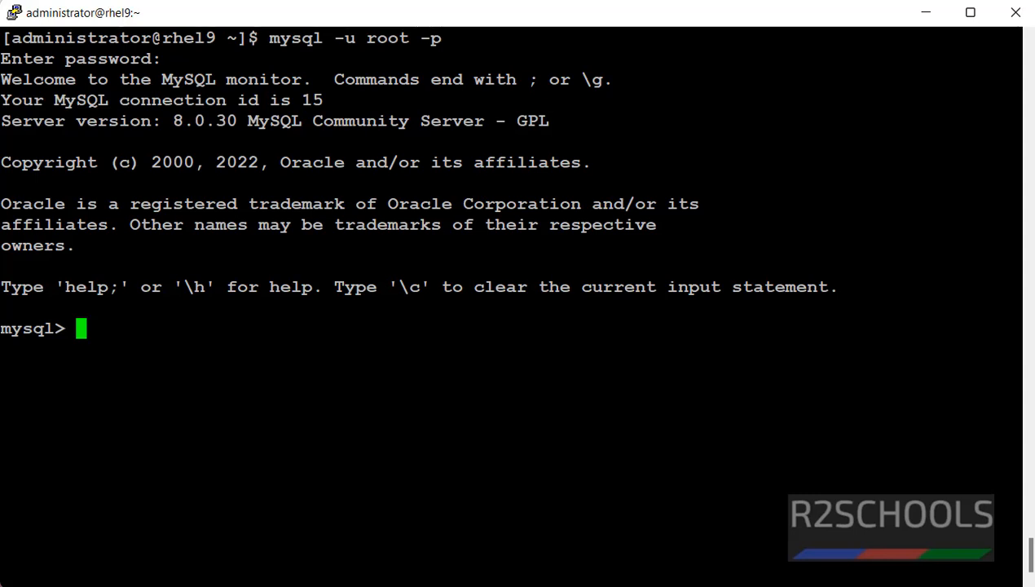
- List the databases with show databases; and highlight the four existing names
text(show data)
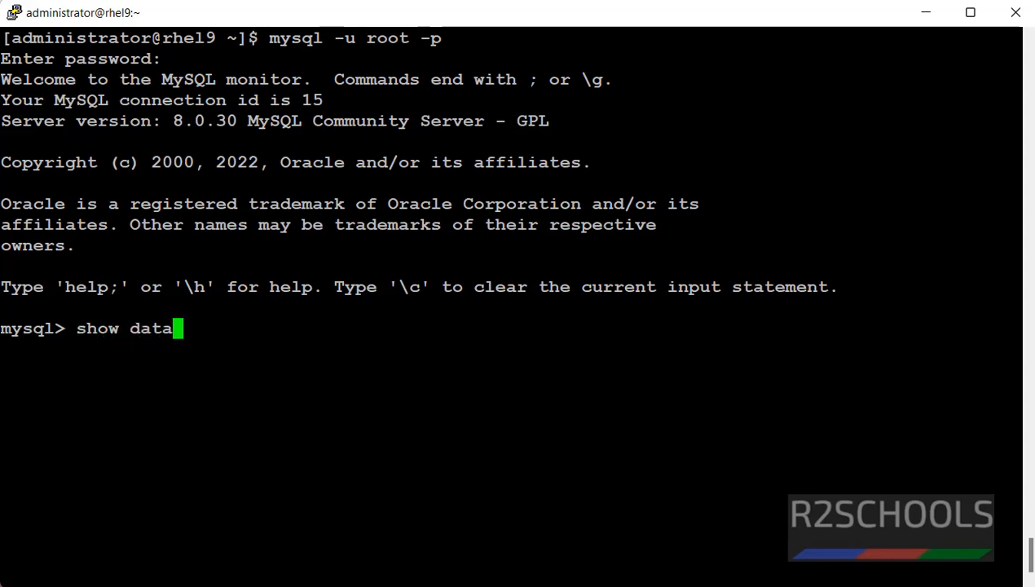
text(bases;)
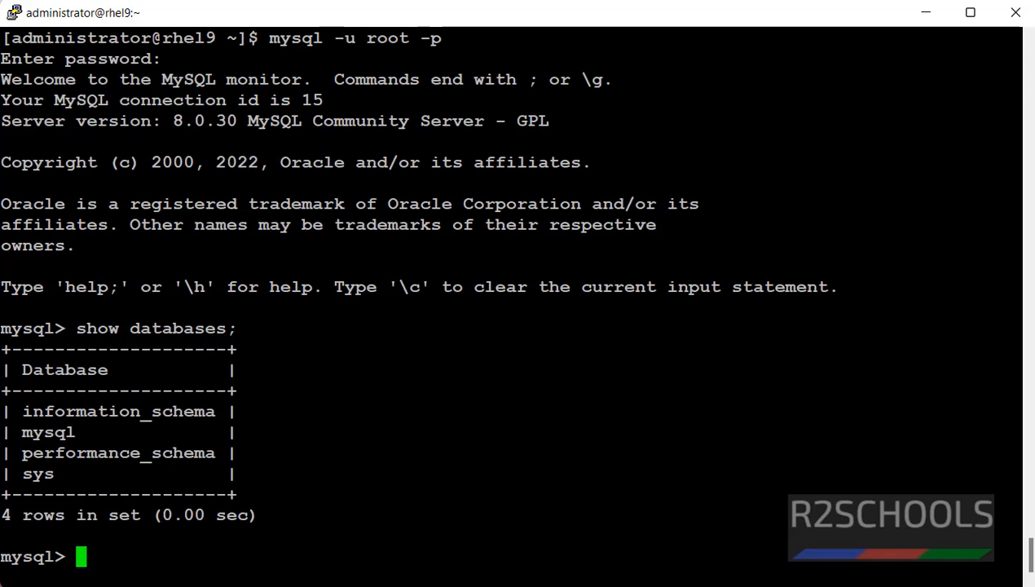
drag(23, 410, 212, 480)
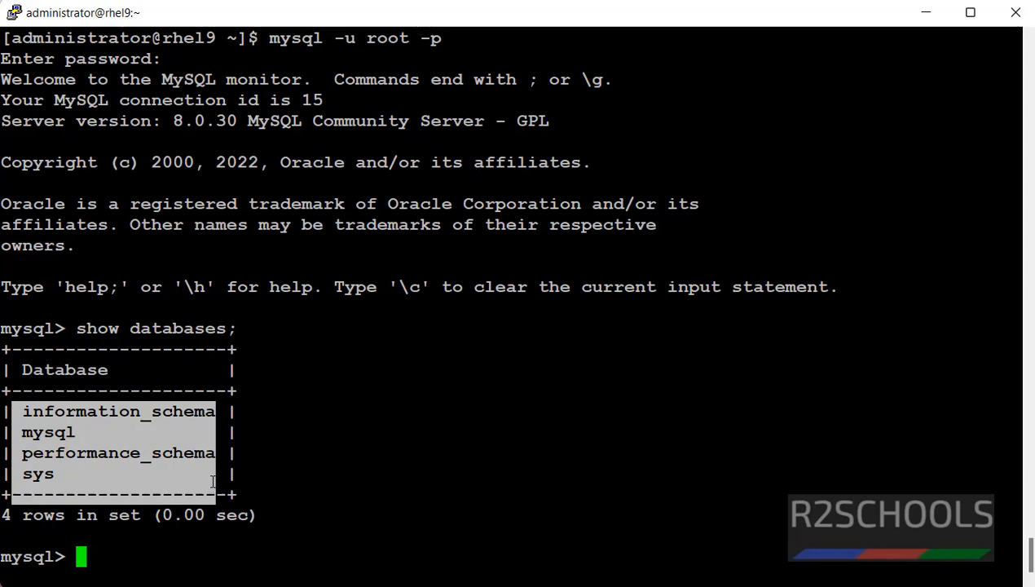
- Create database r2schools and confirm it appears in the database list
text(create)
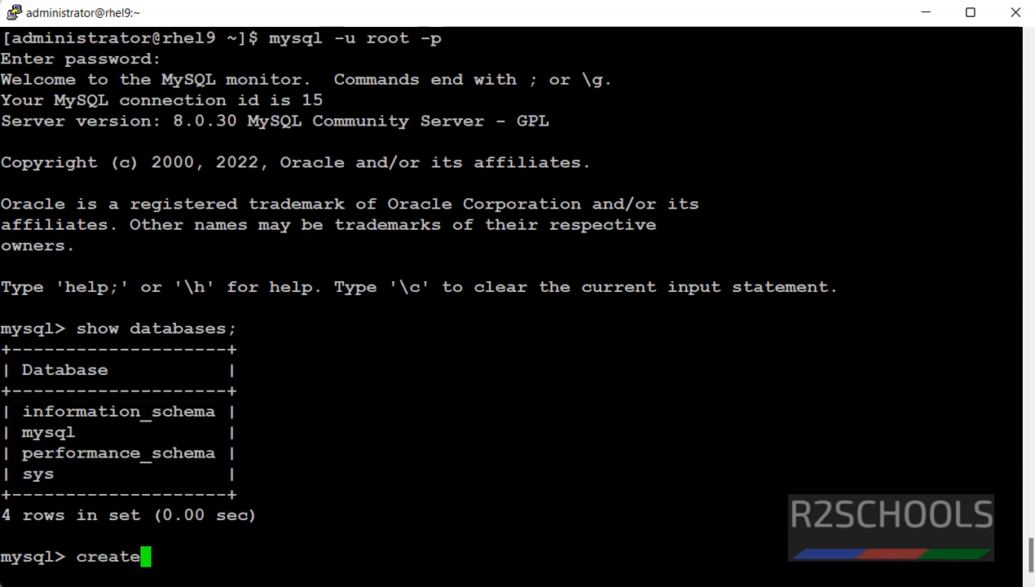
text(database)
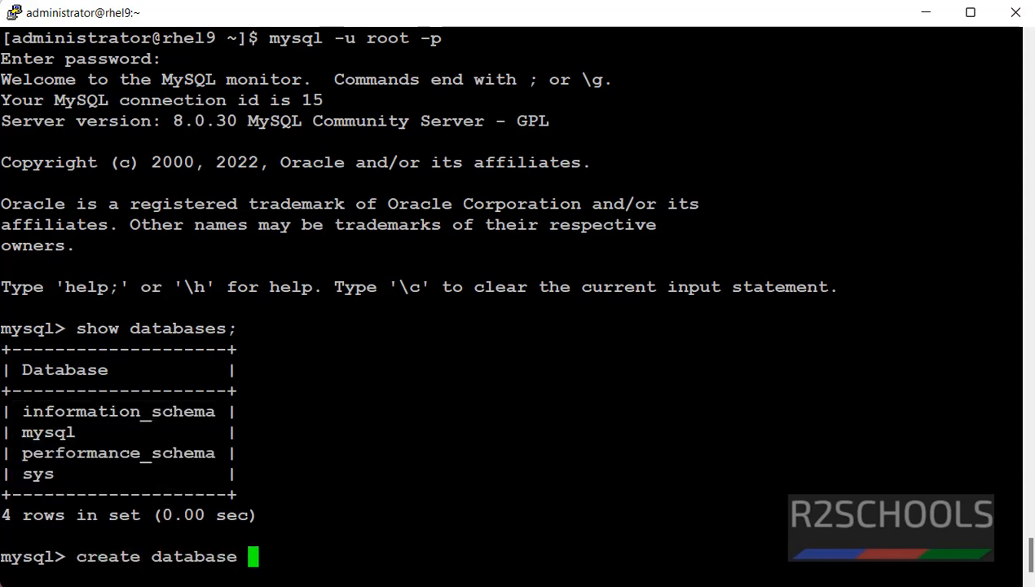
text(r2schools;)
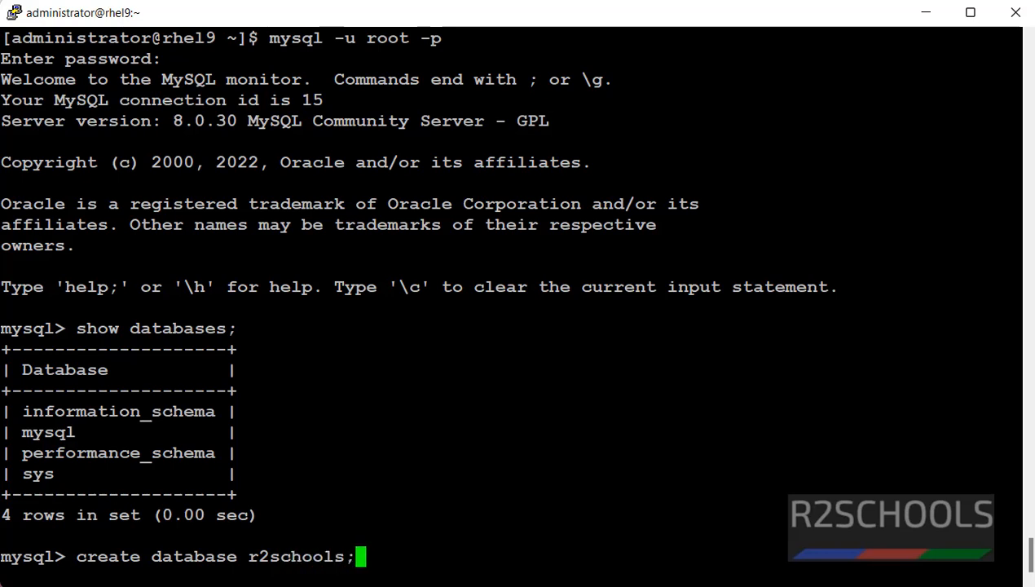
key(Return)
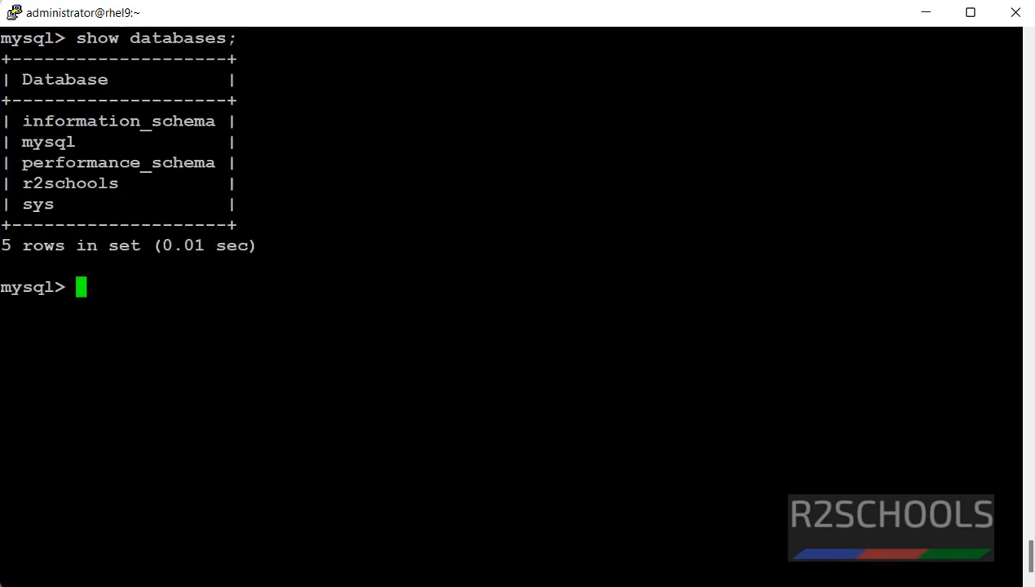
double_click(70, 183)
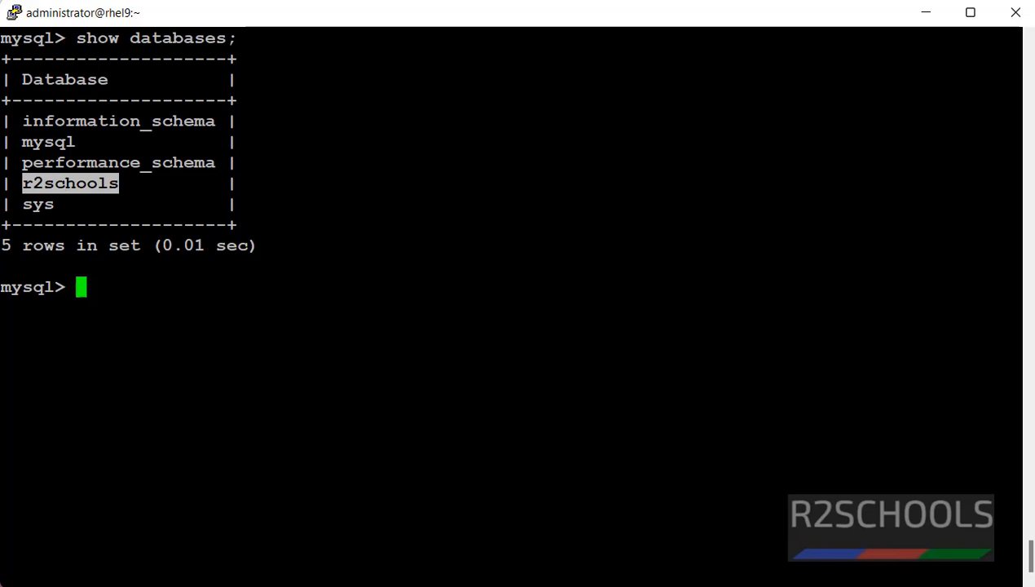